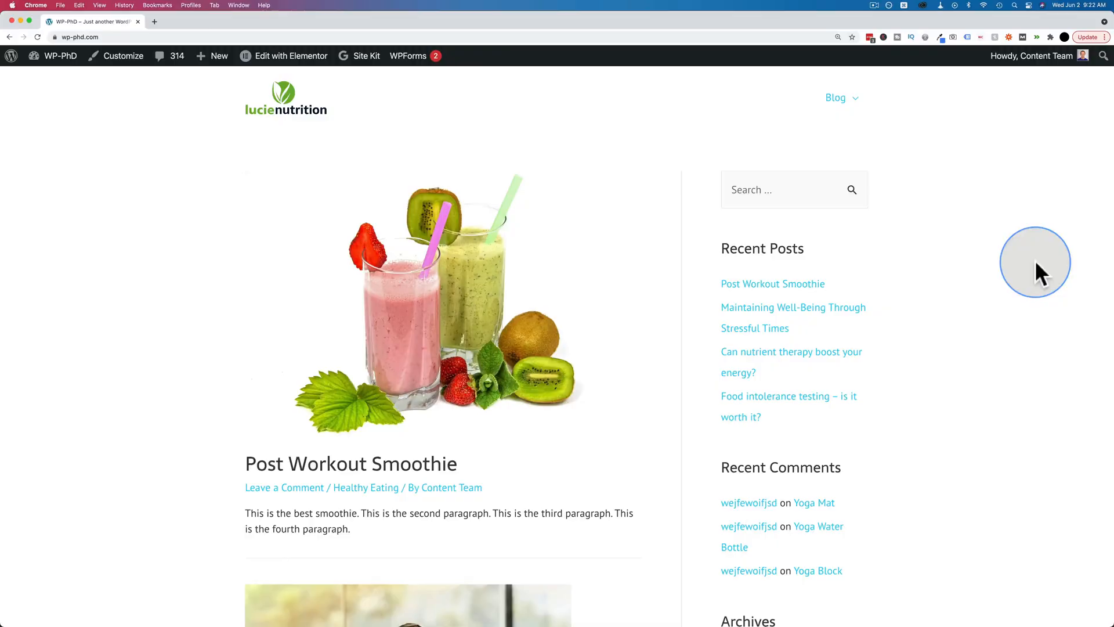
mouse_move(433, 391)
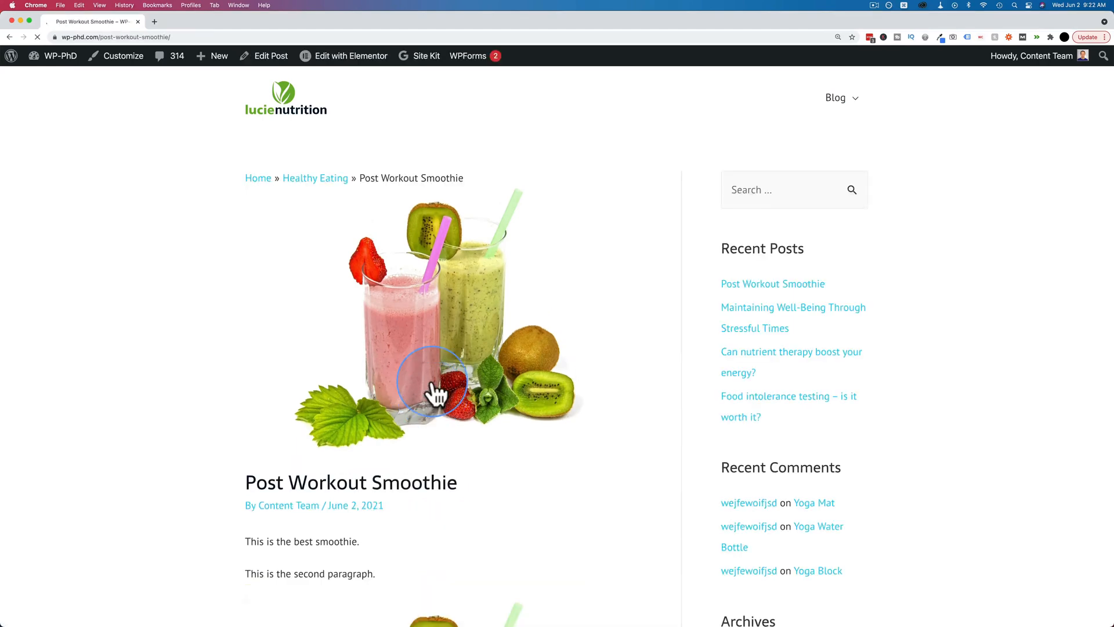
Step: Scroll through the Post Workout Smoothie post to review its paragraphs and two smoothie images
scroll("down", 3)
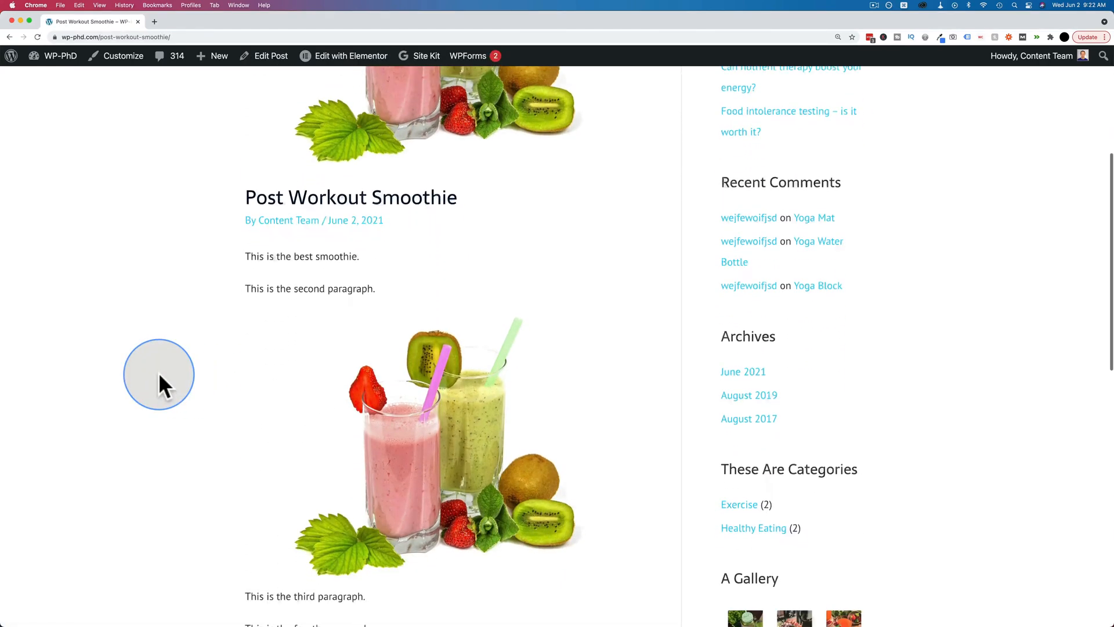
scroll("up", 3)
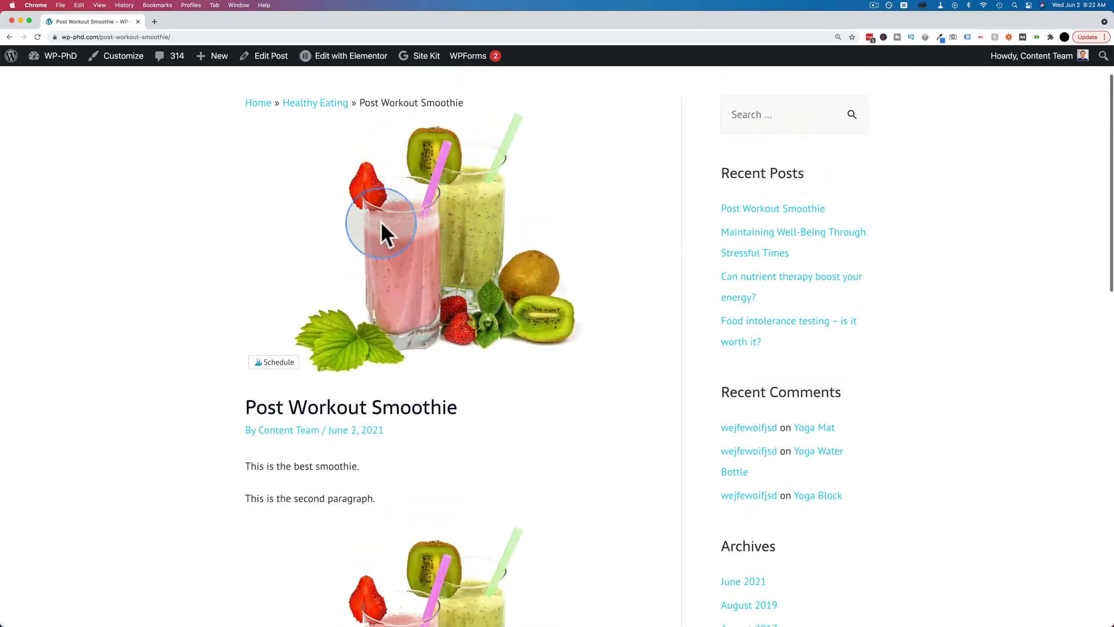
scroll("down", 3)
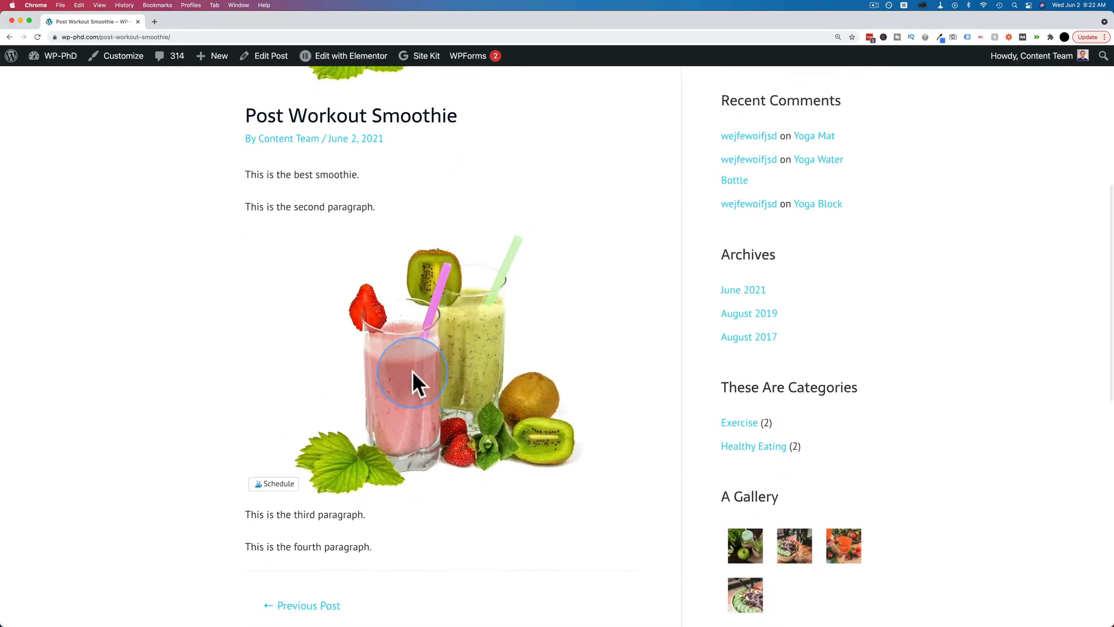
scroll("down", 3)
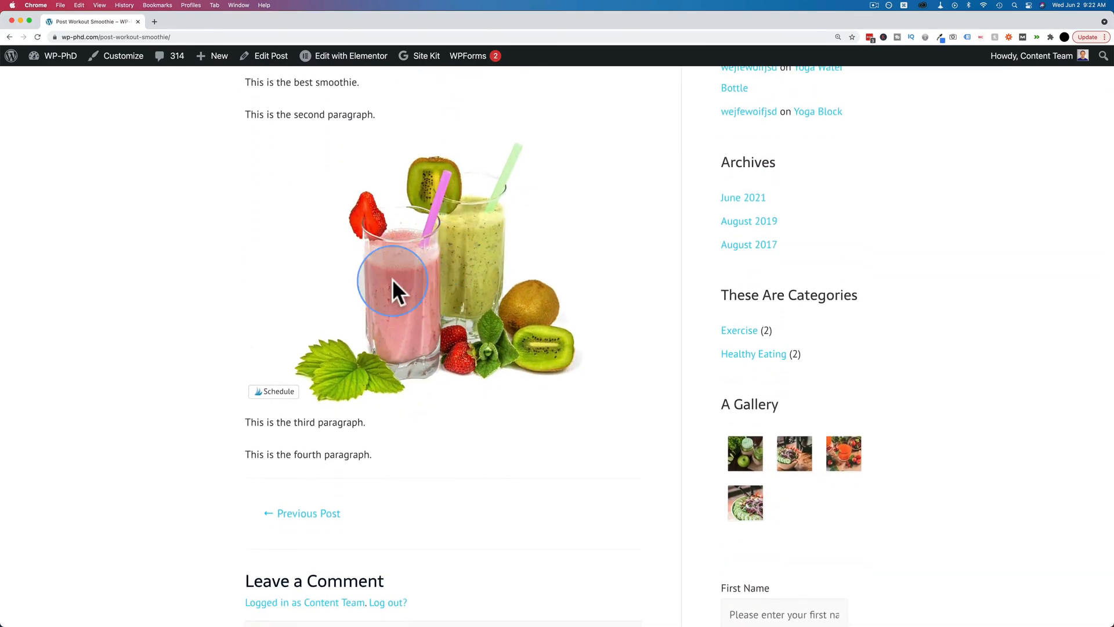
mouse_move(365, 346)
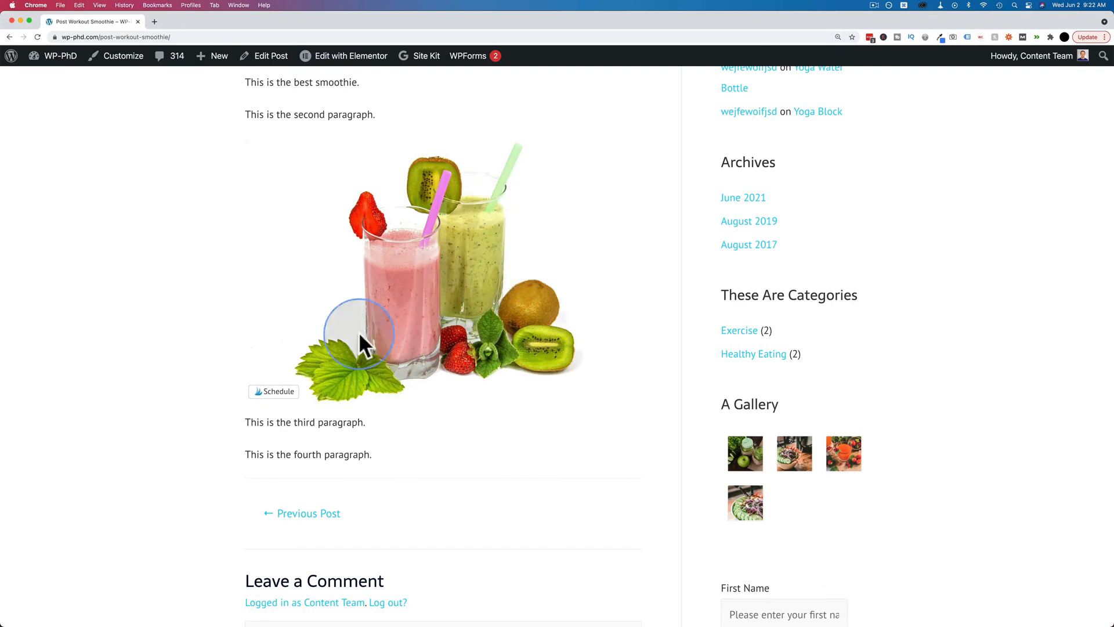
mouse_move(456, 327)
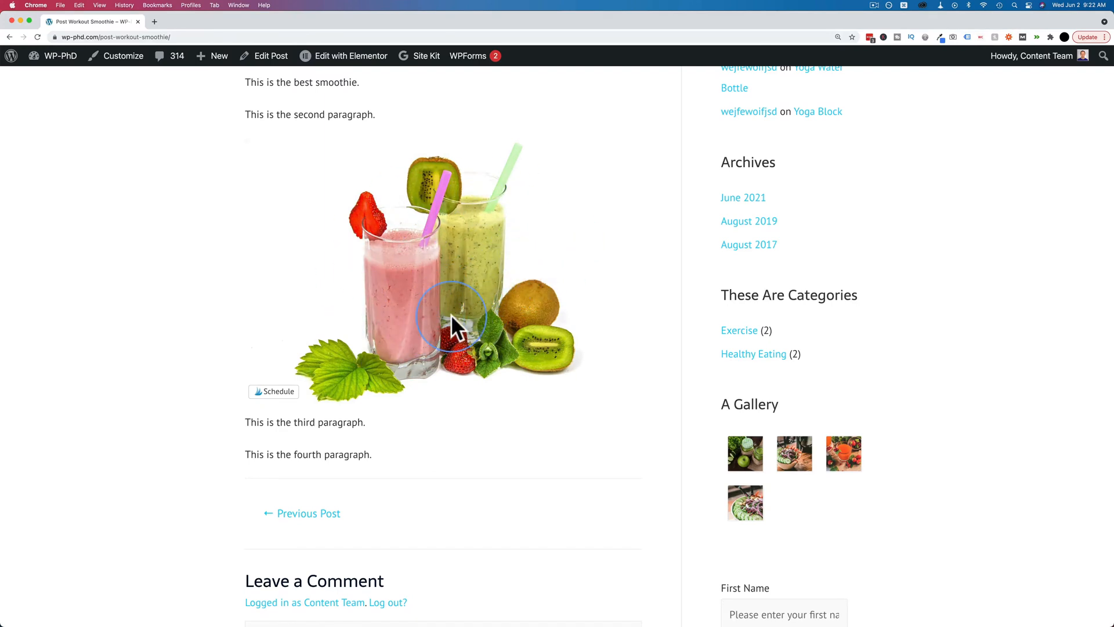
mouse_move(270, 55)
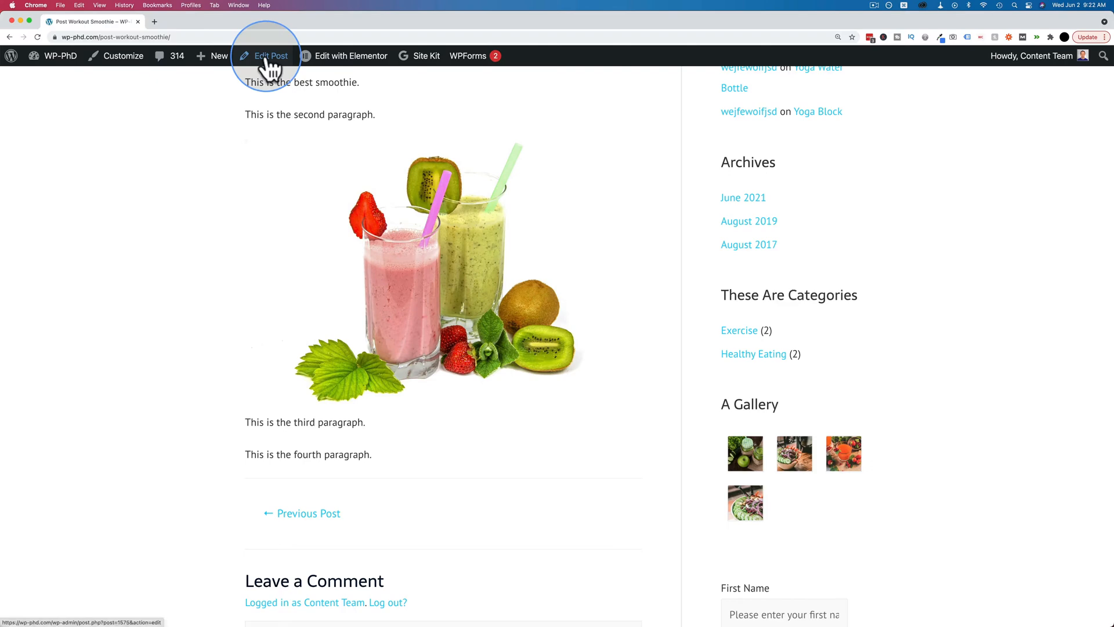
Step: Edit the post from the admin bar and select the smoothie image block to show its toolbar
left_click(270, 55)
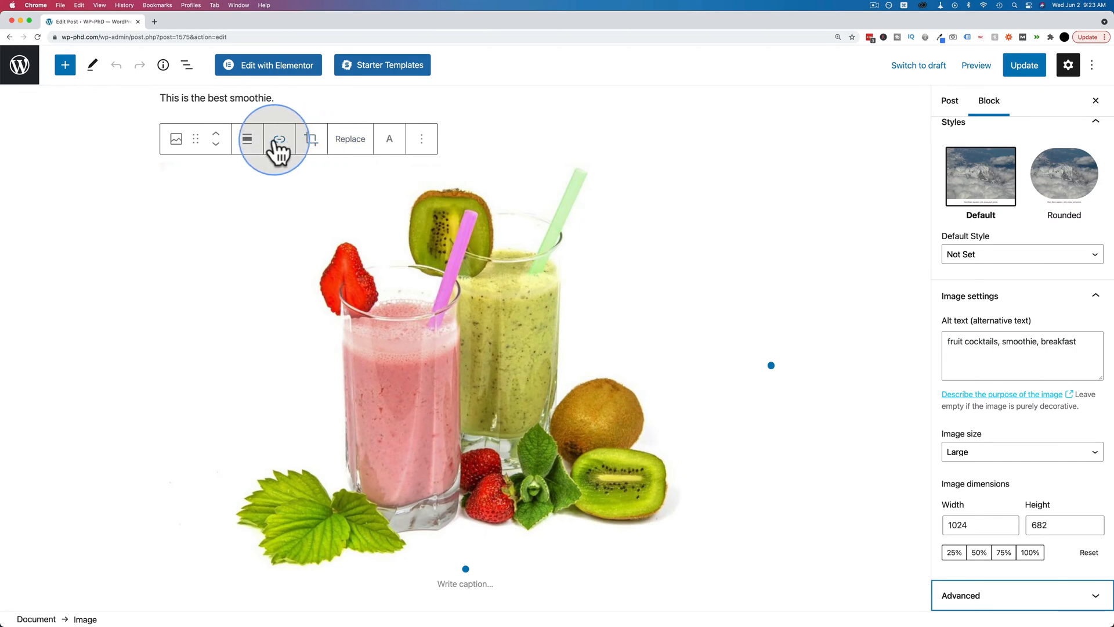
mouse_move(278, 138)
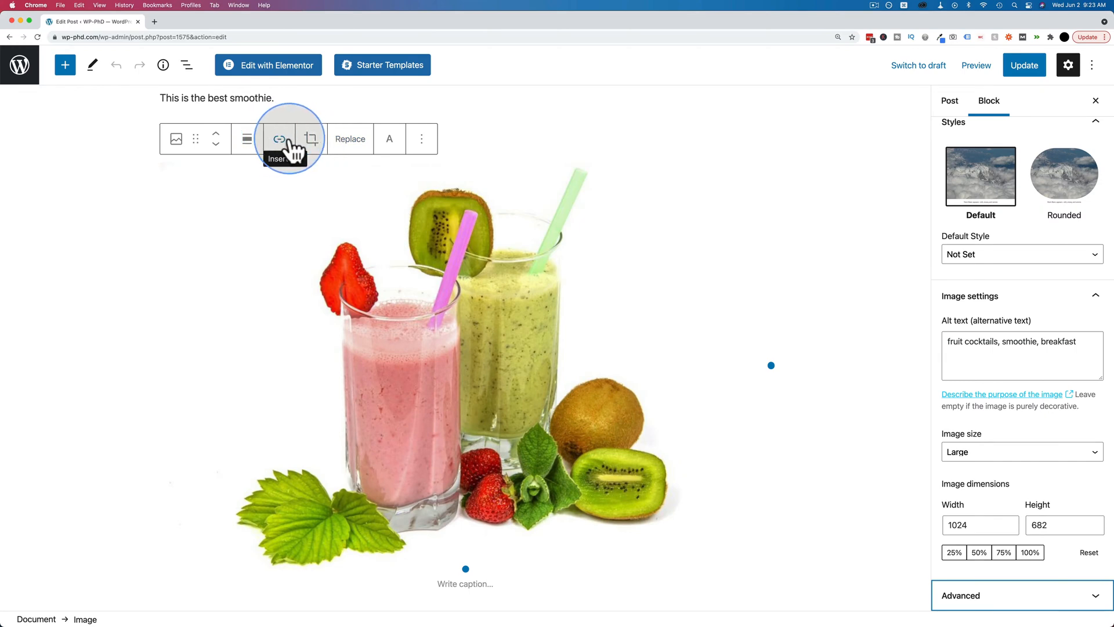
mouse_move(405, 248)
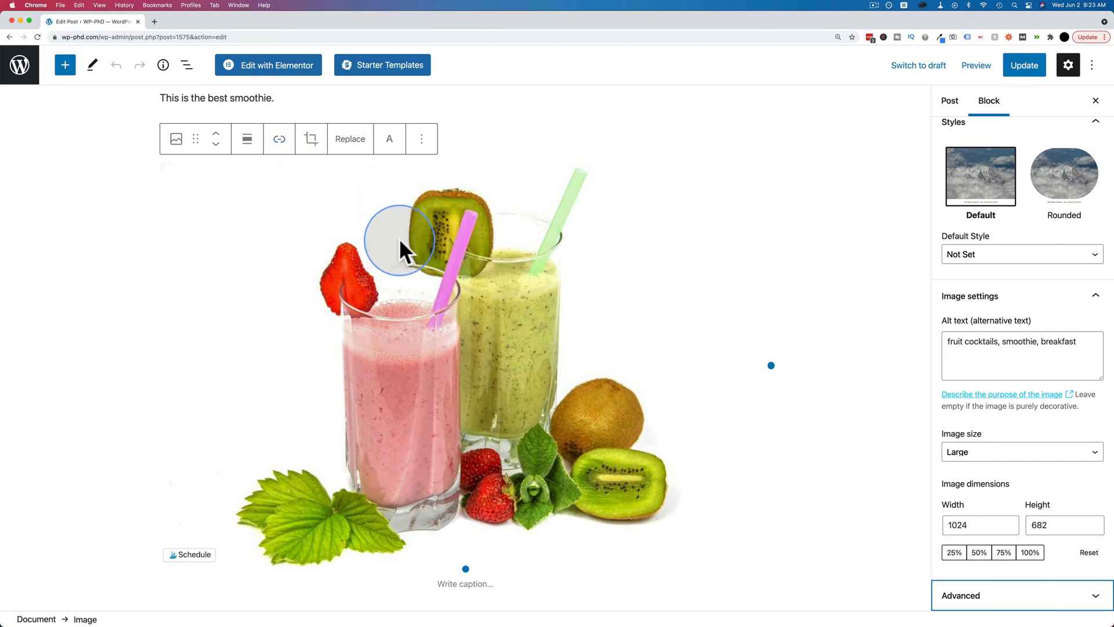
mouse_move(345, 231)
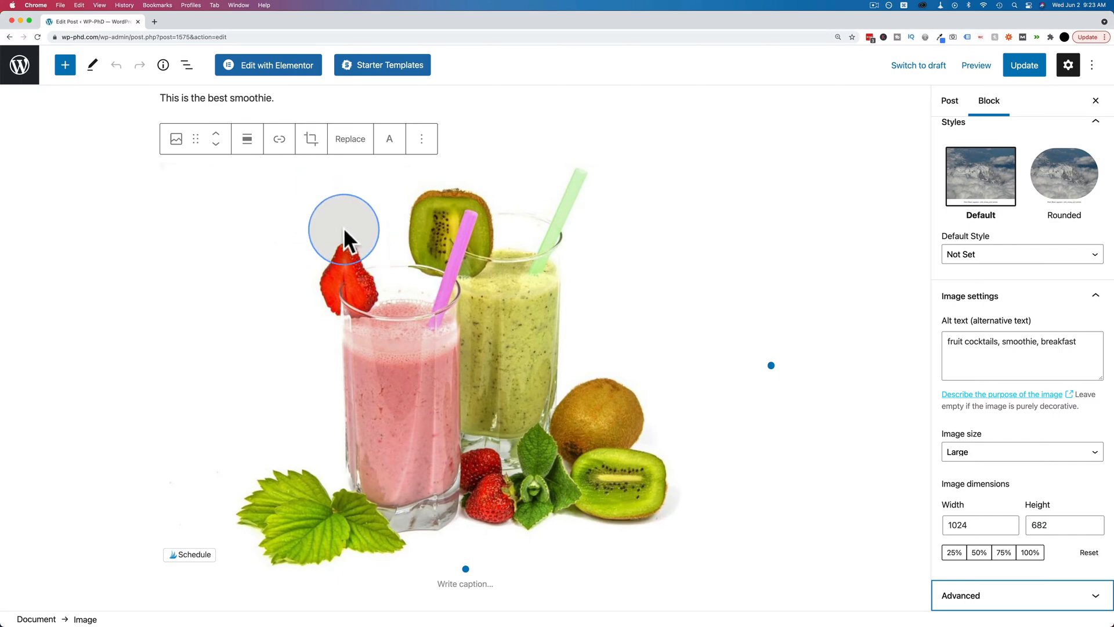
left_click(215, 189)
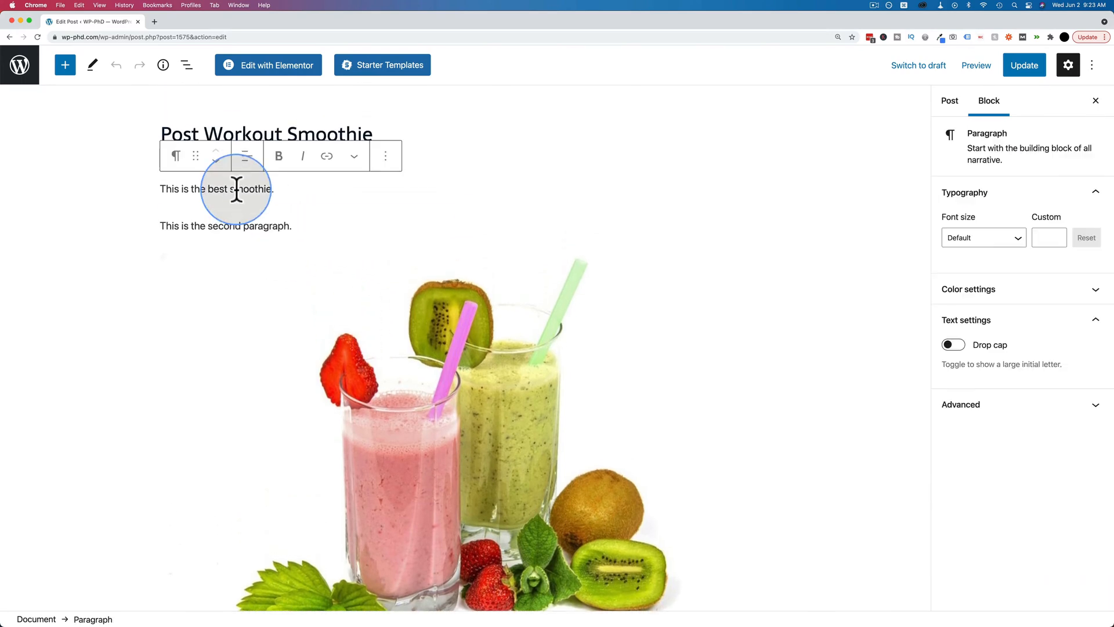
mouse_move(319, 318)
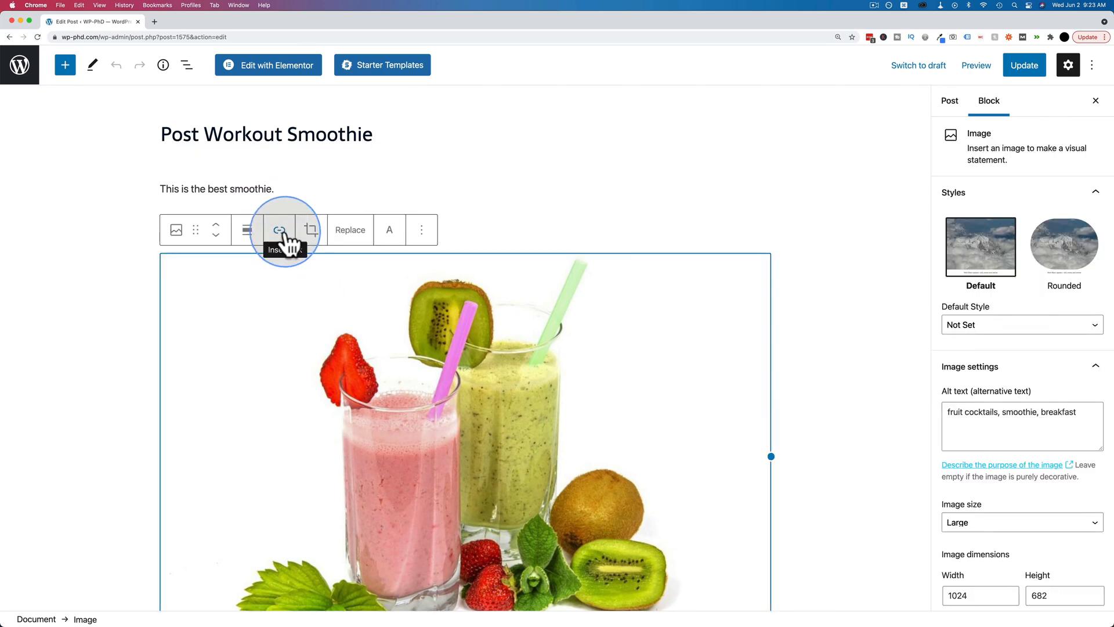
mouse_move(311, 228)
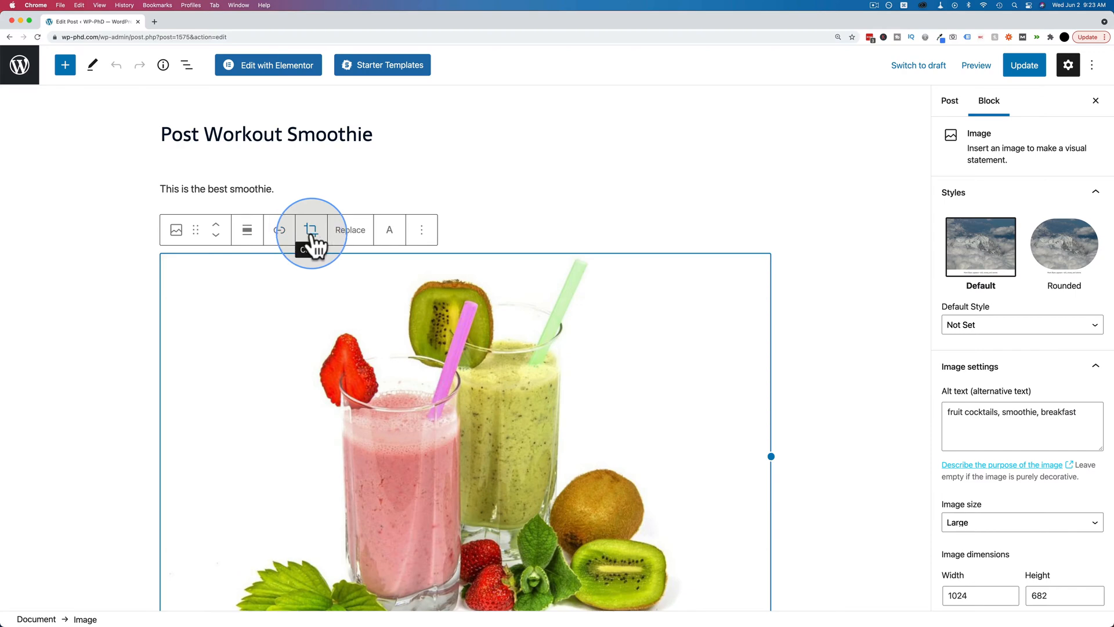
mouse_move(350, 230)
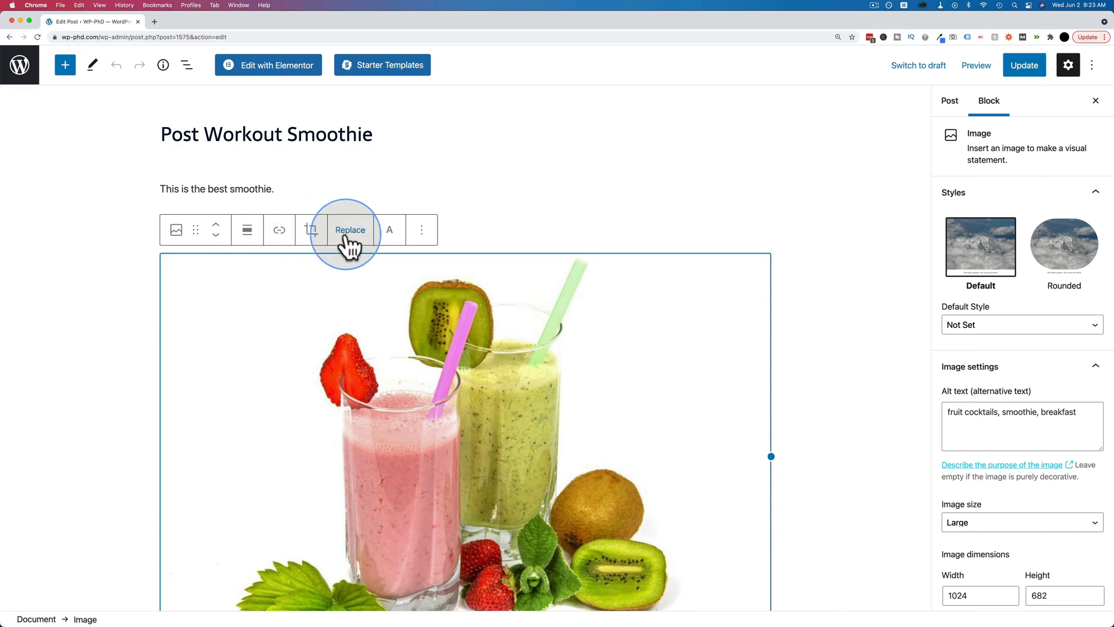
mouse_move(278, 230)
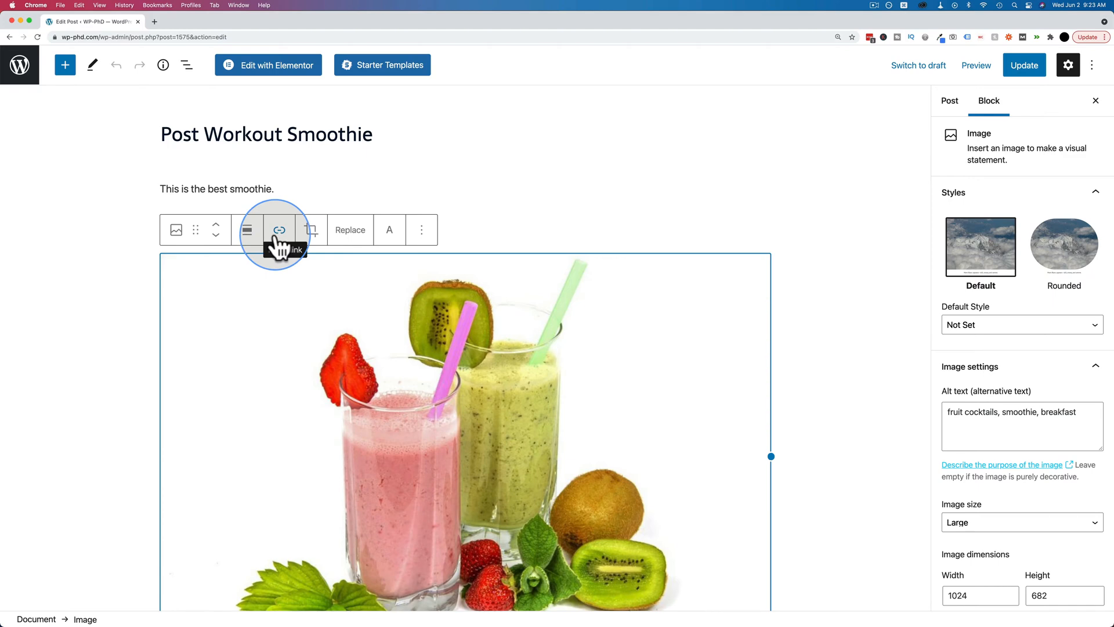
left_click(278, 230)
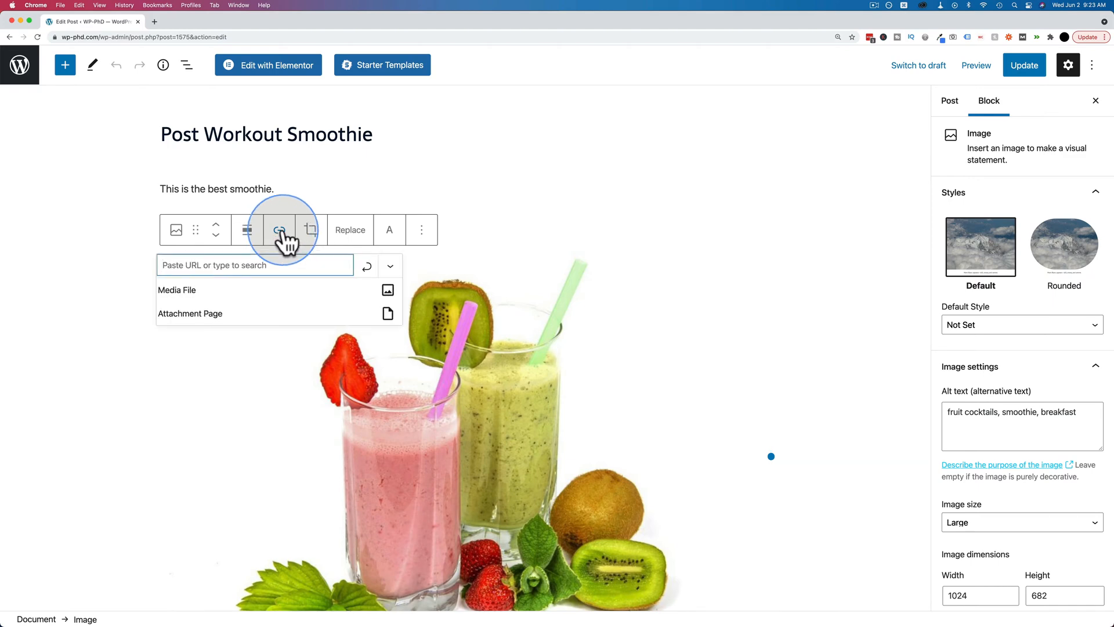
mouse_move(261, 275)
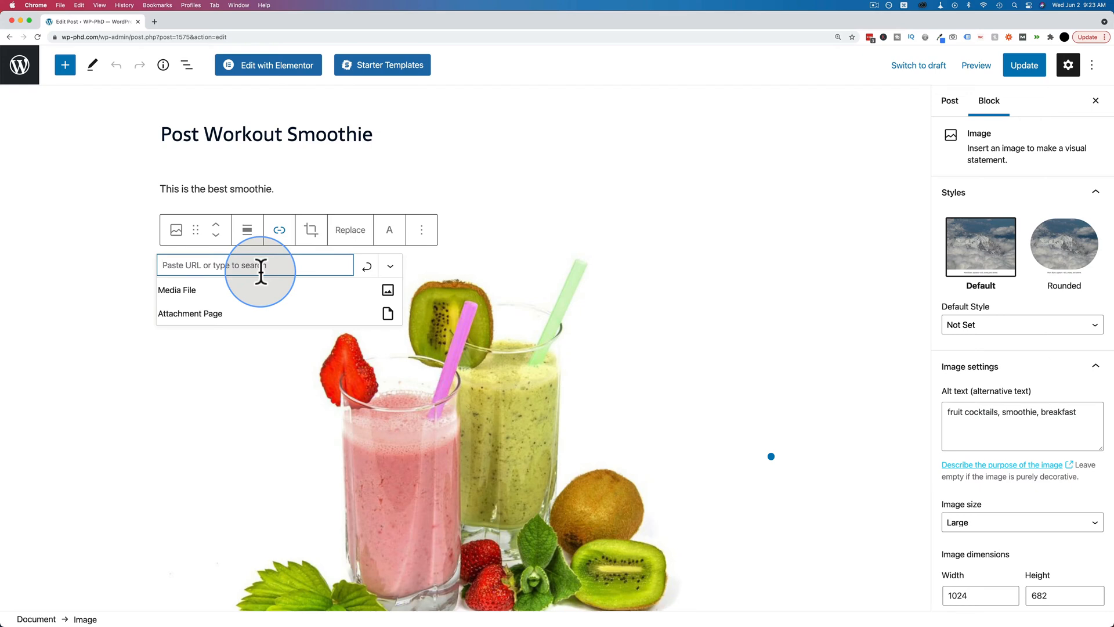
type("https")
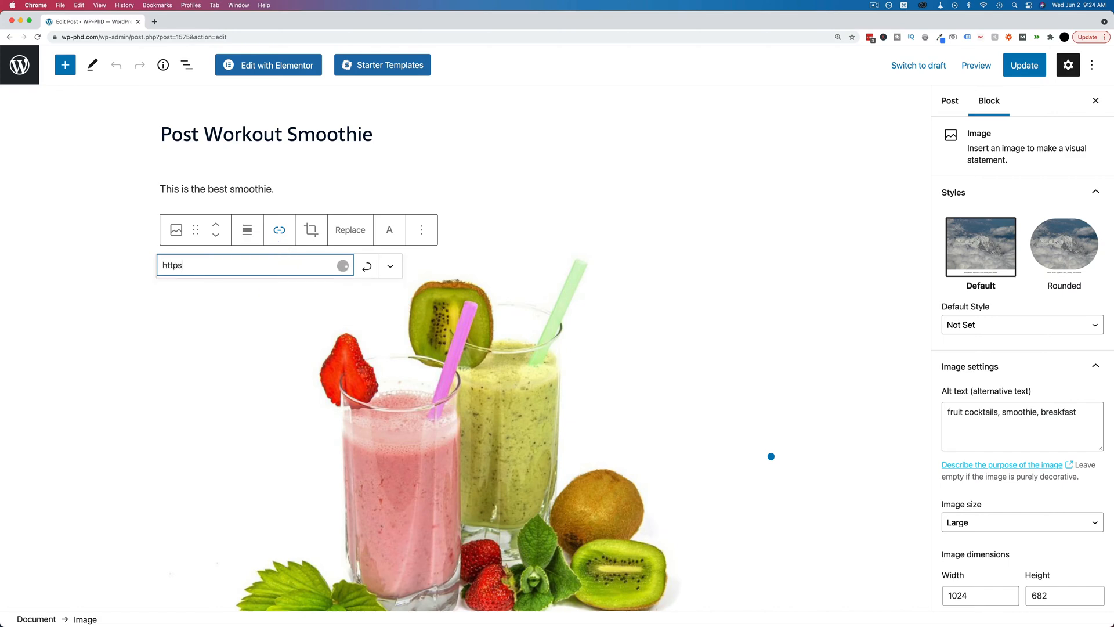
type("://google.com")
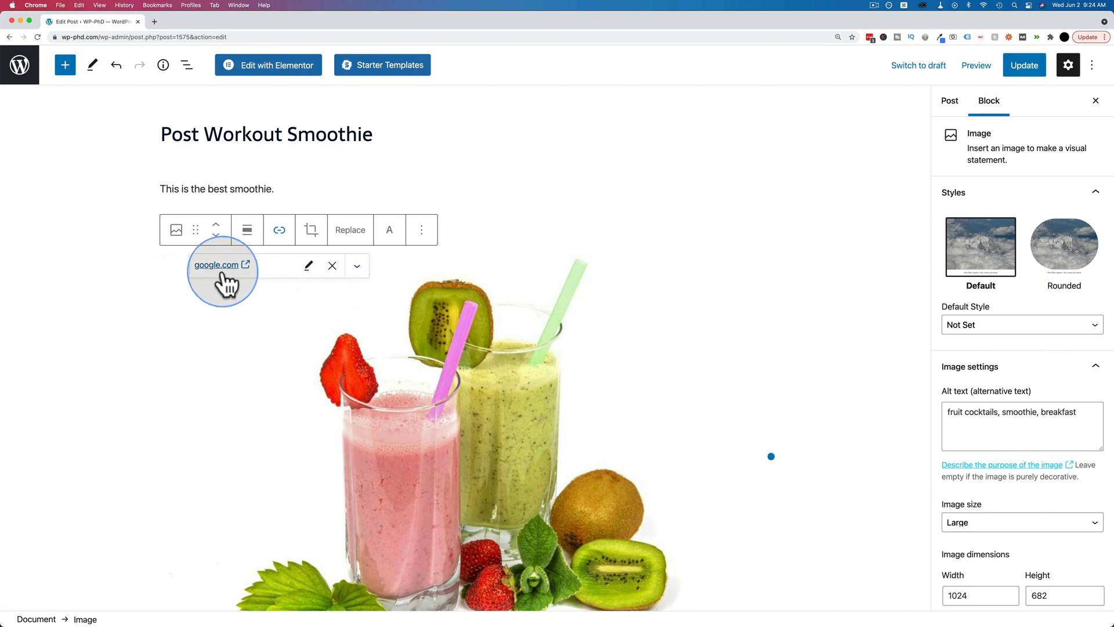
left_click(1024, 65)
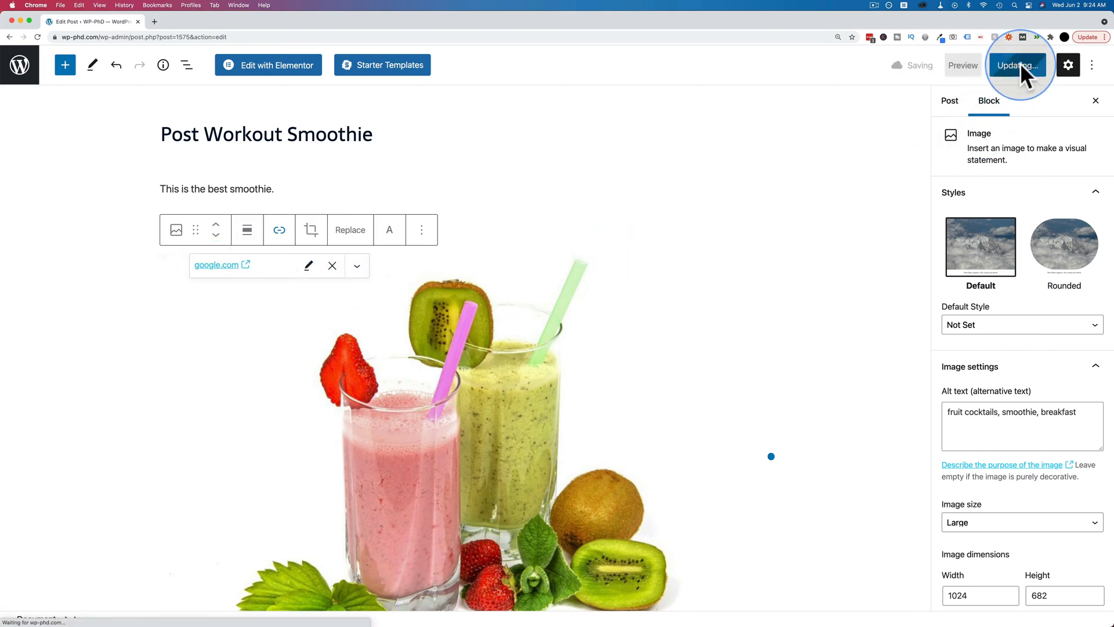
Step: View the updated post on the live site and scroll to the linked smoothie image
left_click(1018, 65)
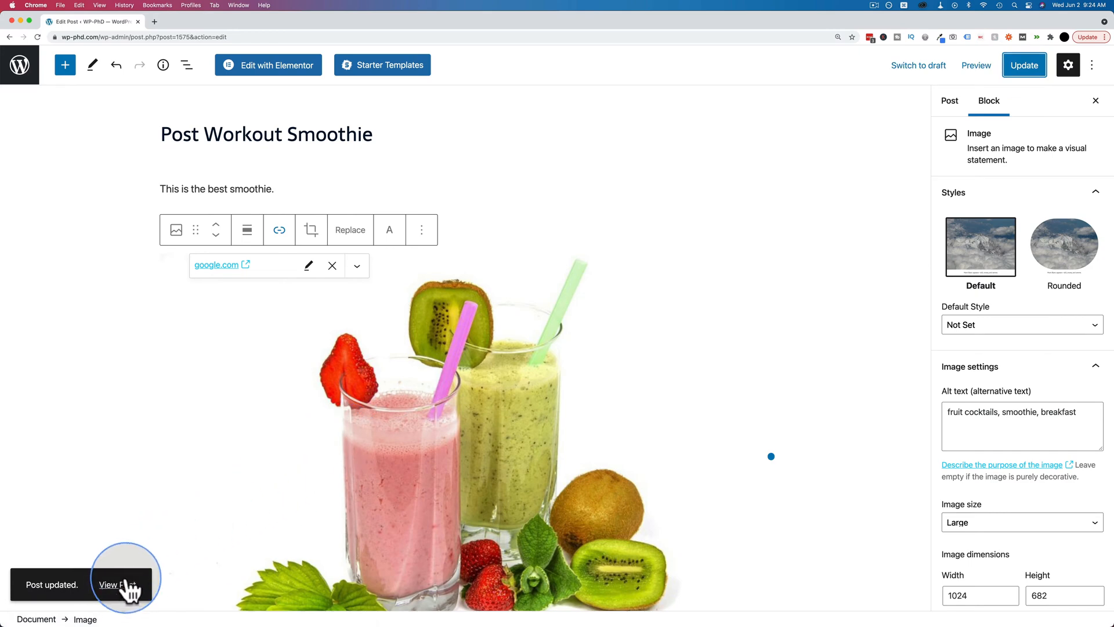
left_click(112, 583)
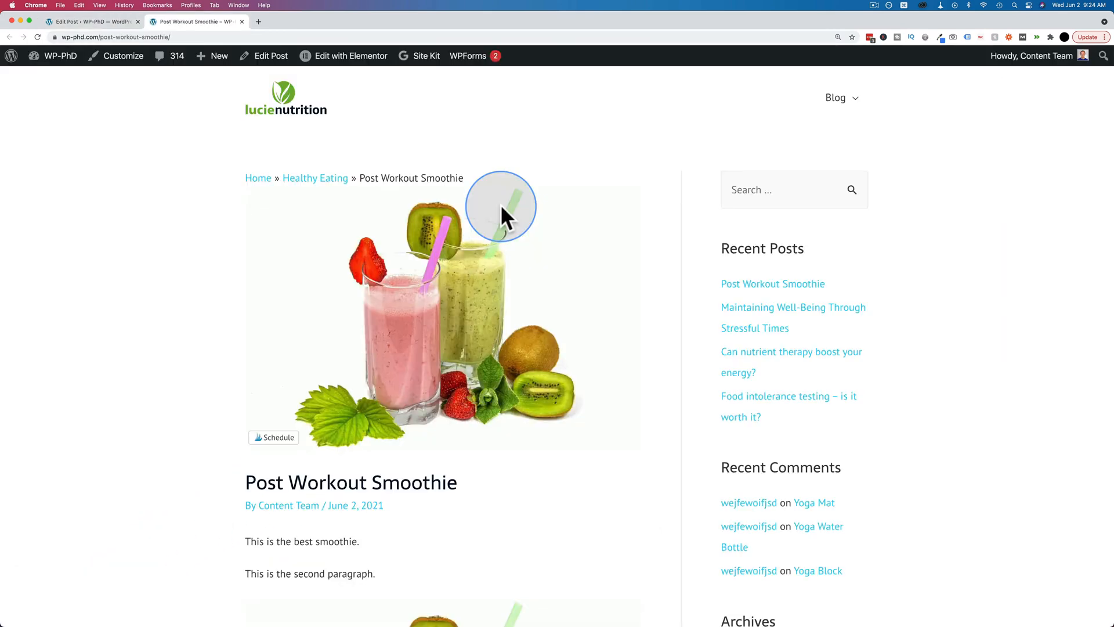
scroll("down", 3)
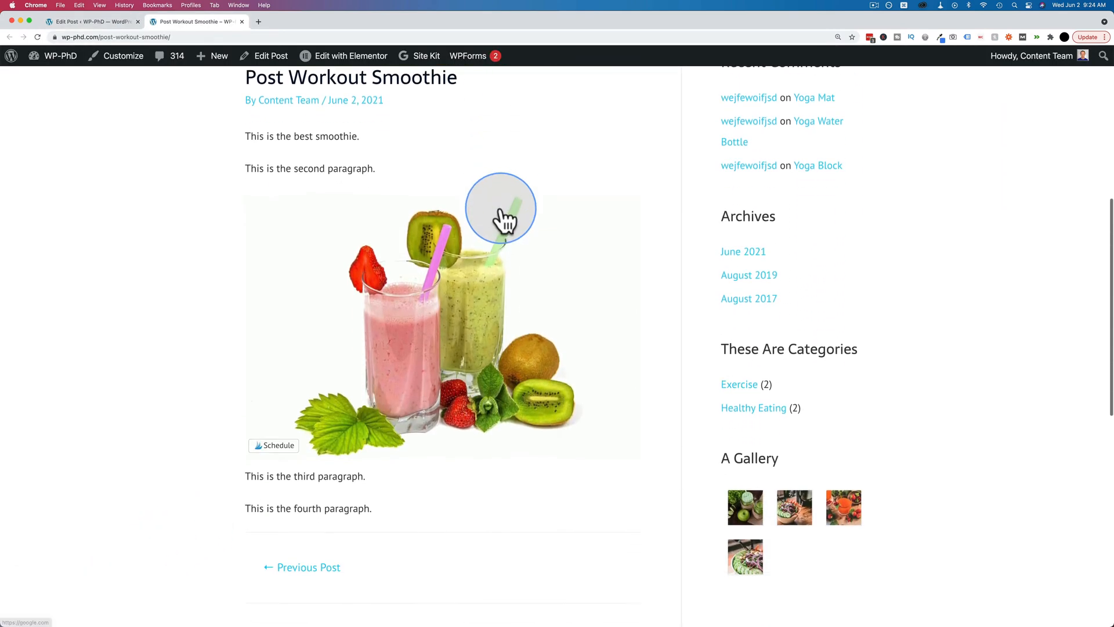
mouse_move(451, 268)
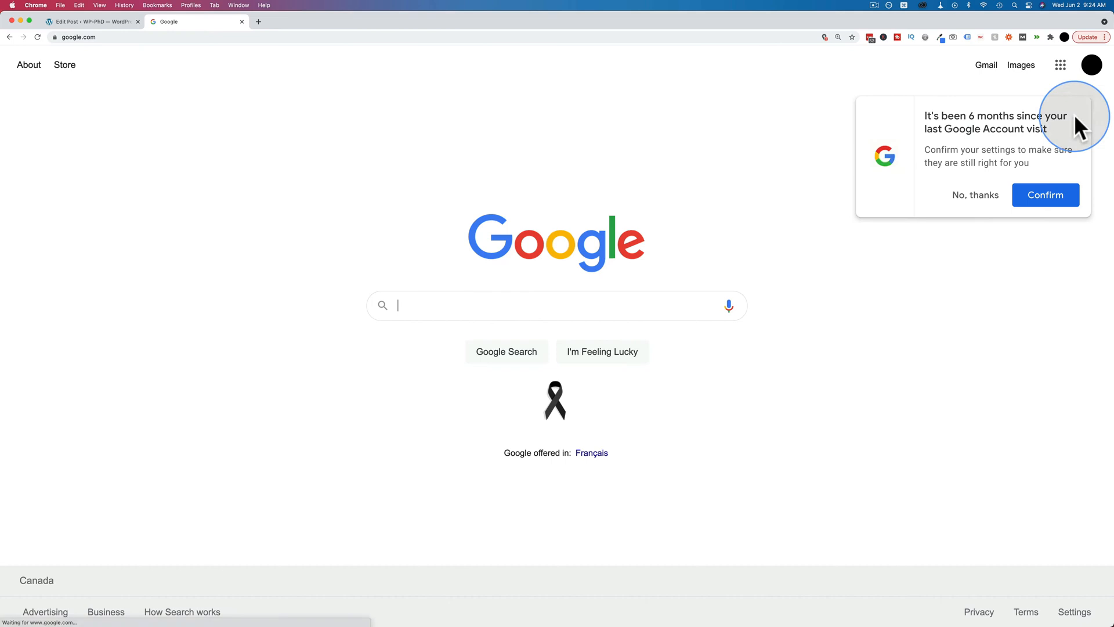
mouse_move(1062, 151)
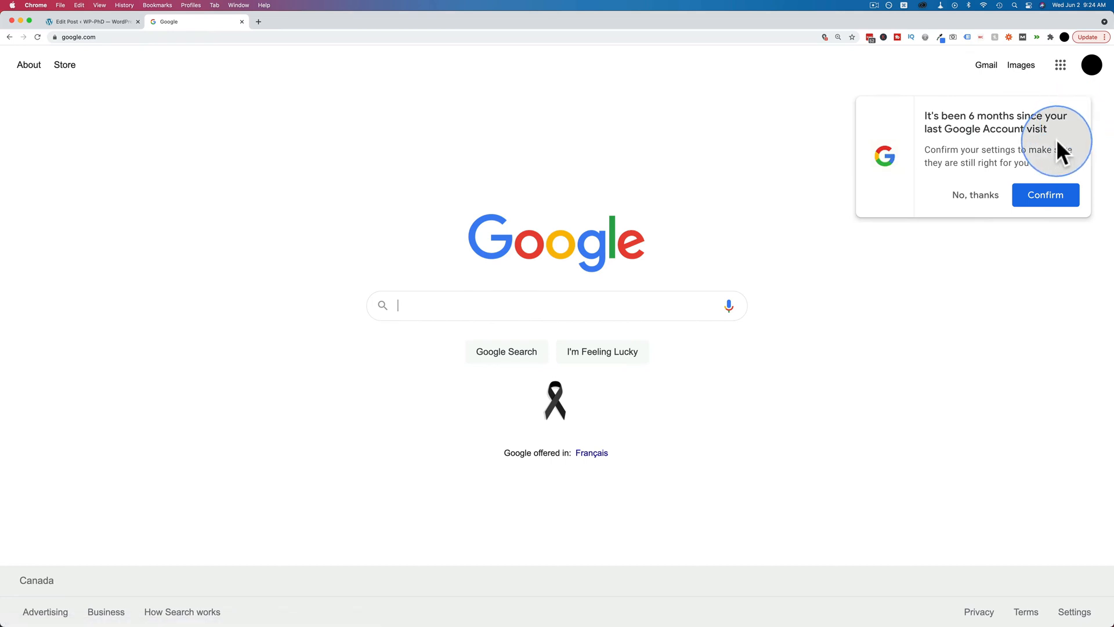
mouse_move(941, 126)
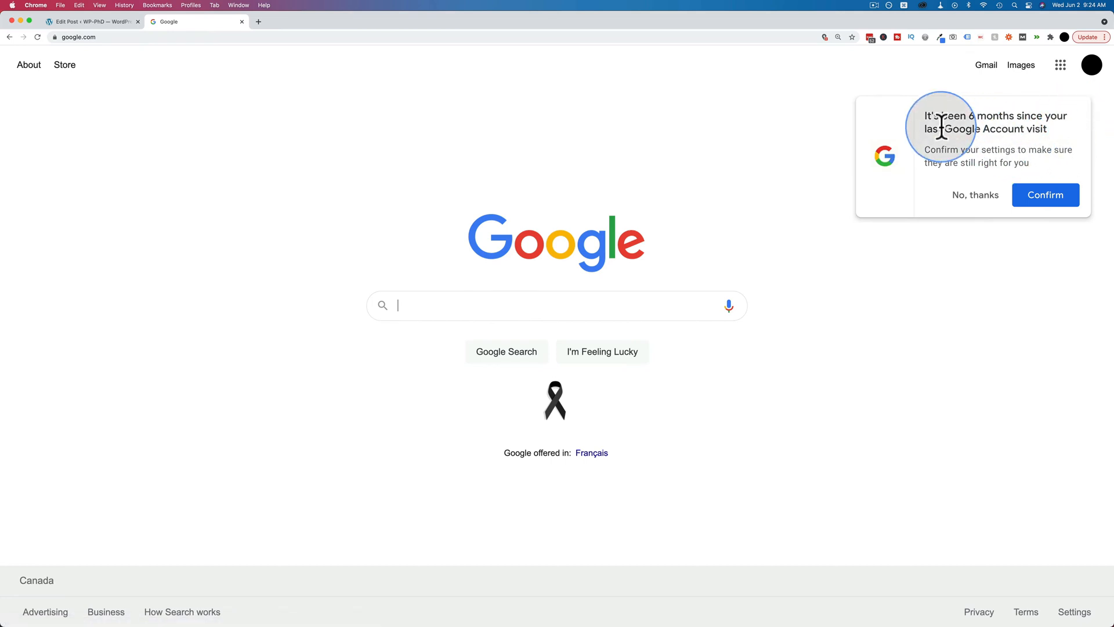
mouse_move(241, 20)
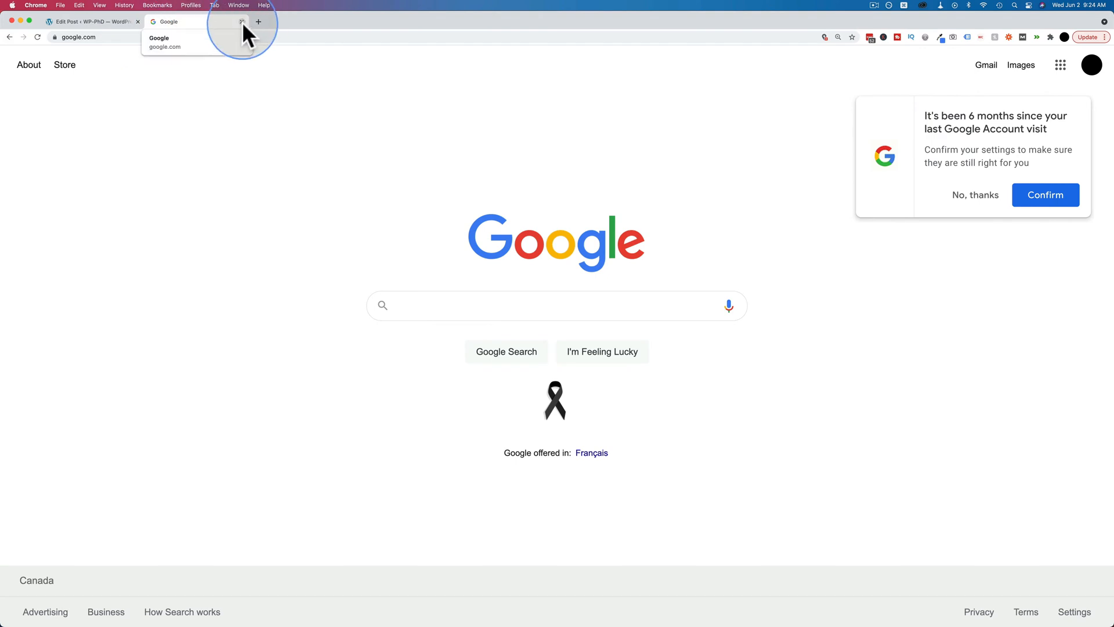
Step: Back in the editor, relink the smoothie image to the 'Food intolerance testing – is it worth it?' post
left_click(91, 21)
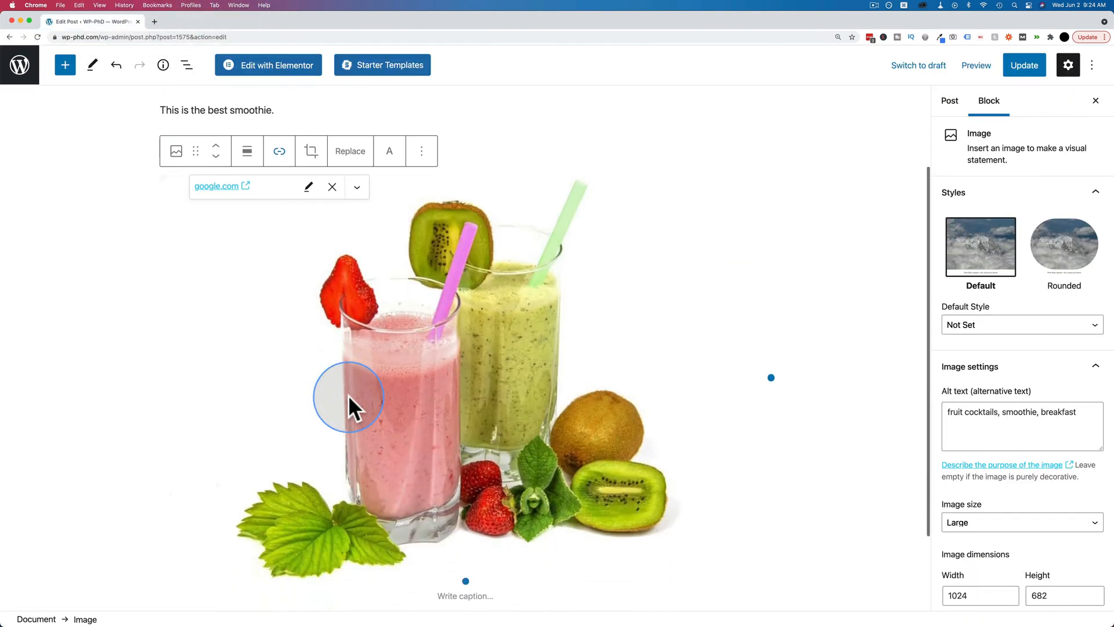
scroll("down", 3)
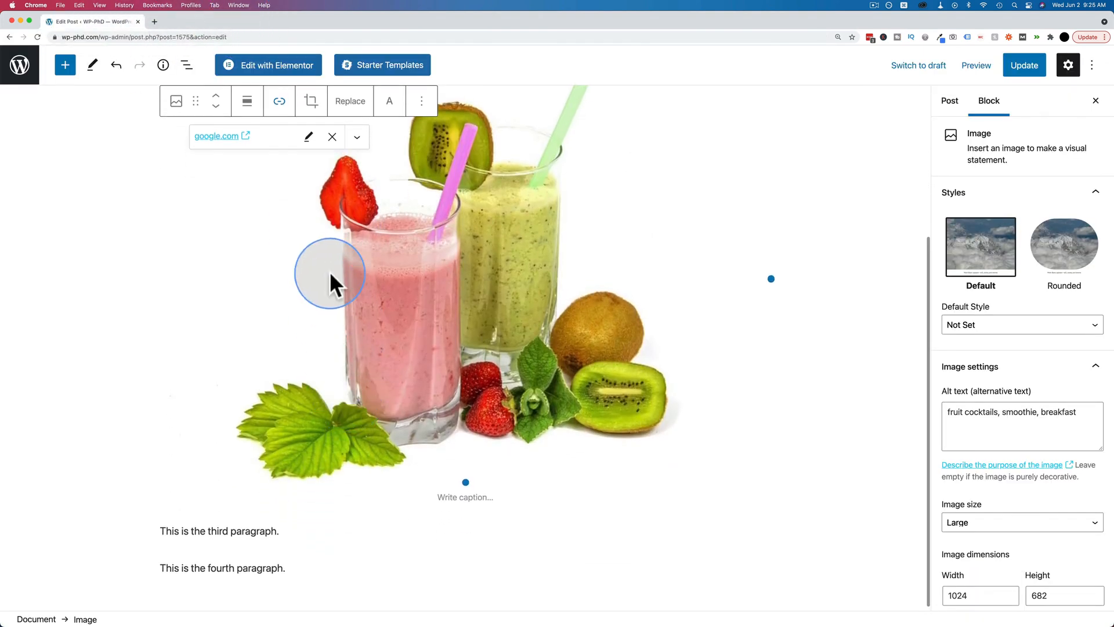
left_click(332, 137)
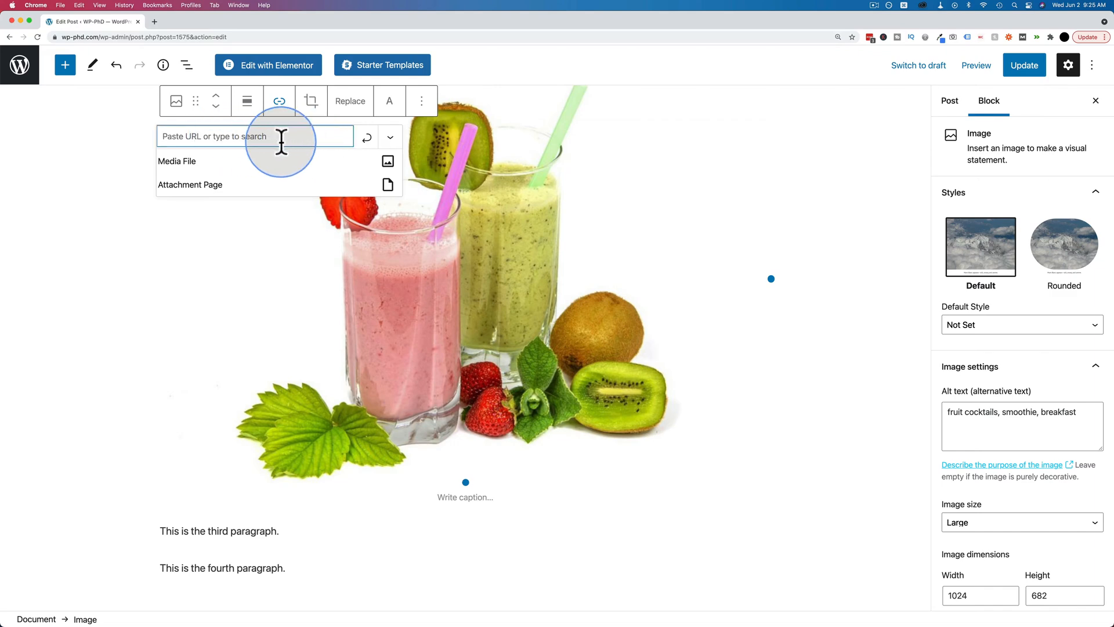
mouse_move(268, 137)
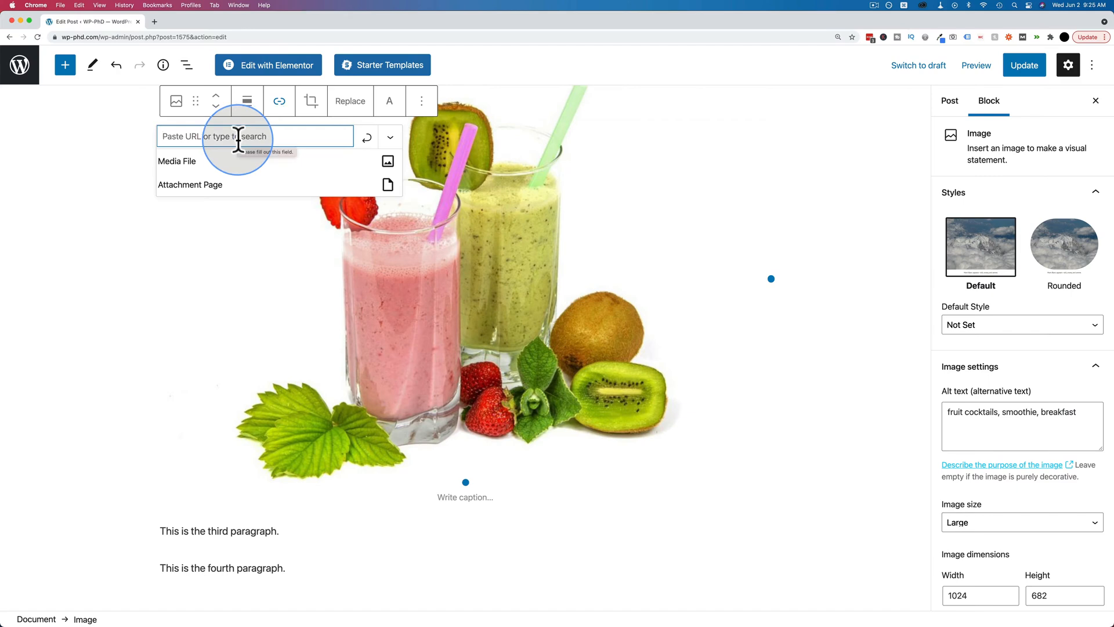
type("food")
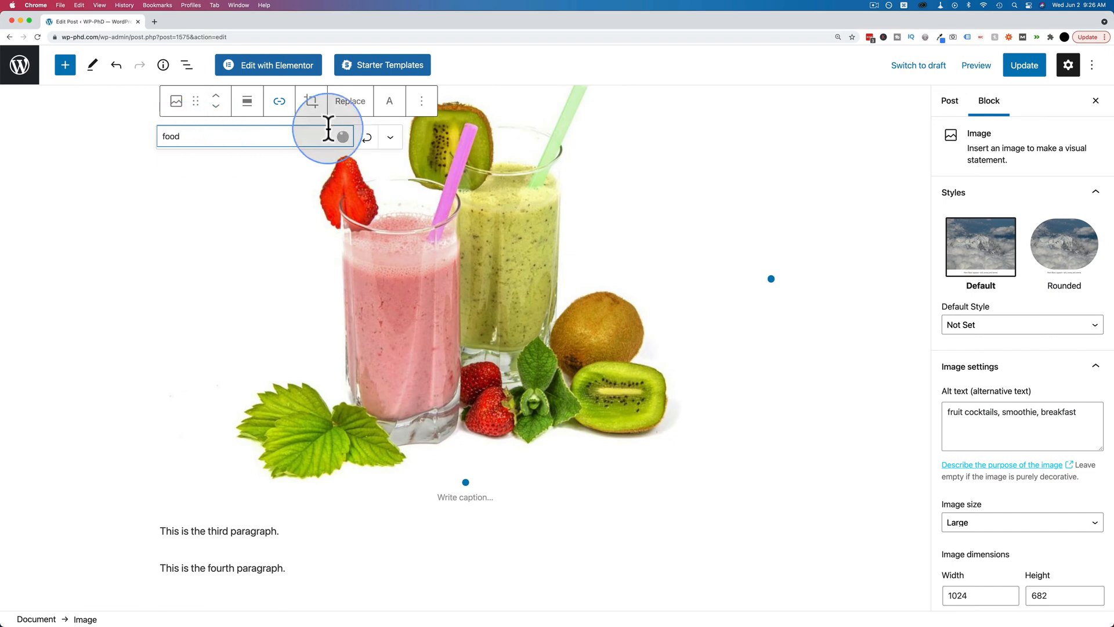
mouse_move(346, 141)
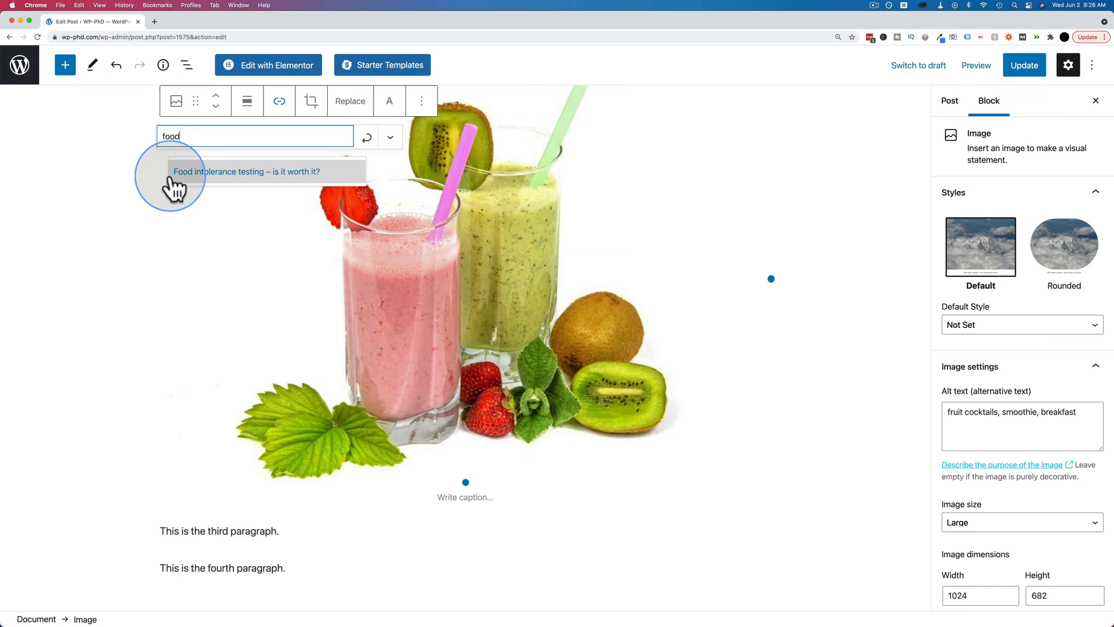
mouse_move(277, 181)
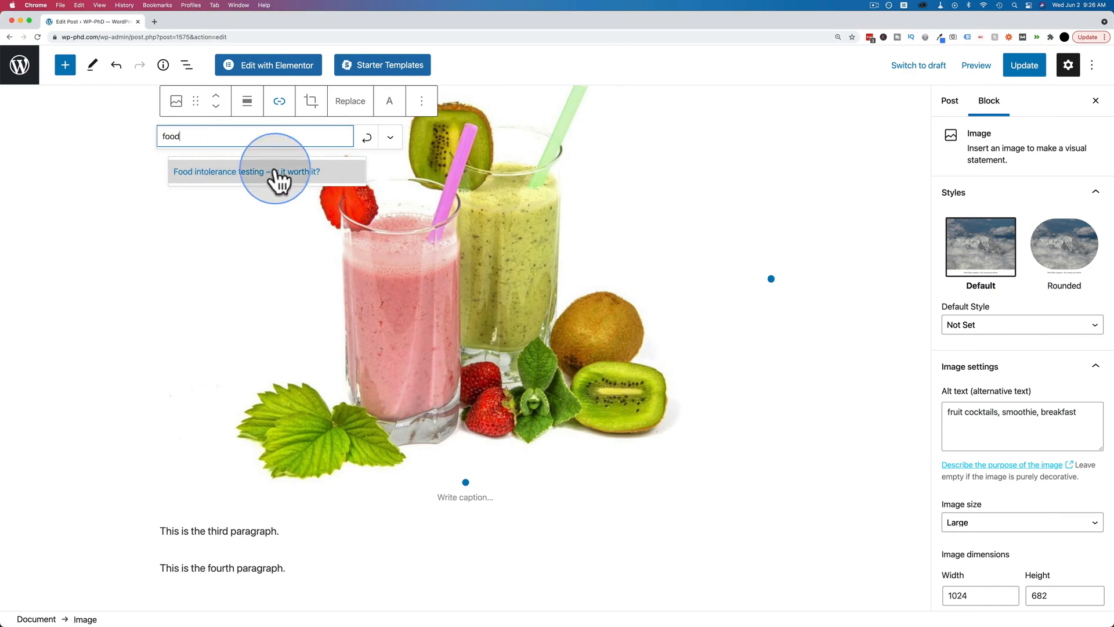
mouse_move(284, 181)
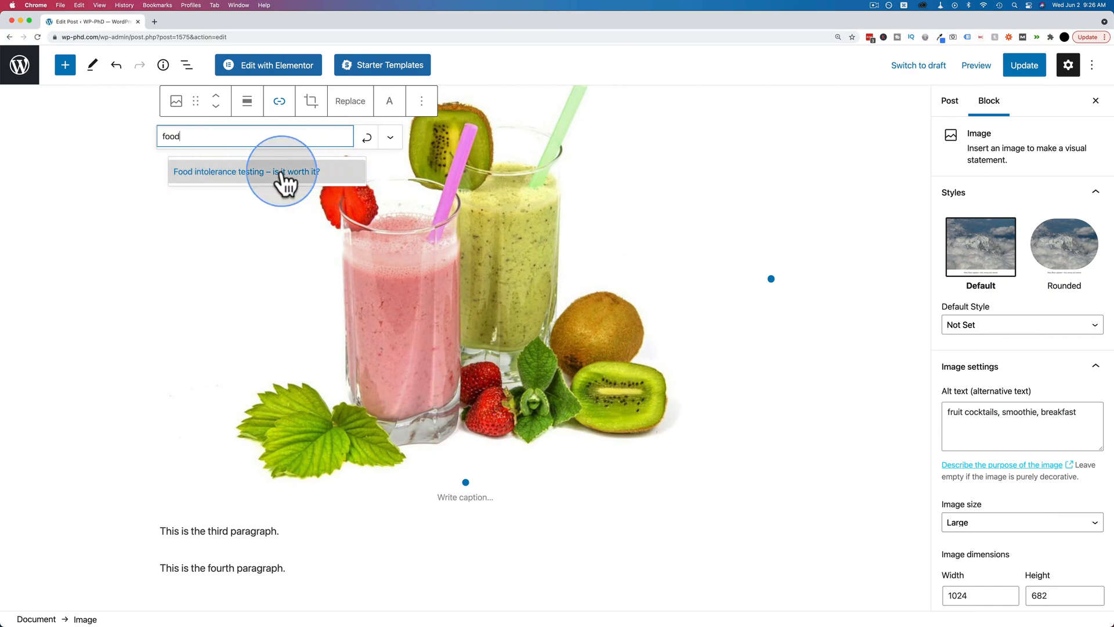
mouse_move(228, 232)
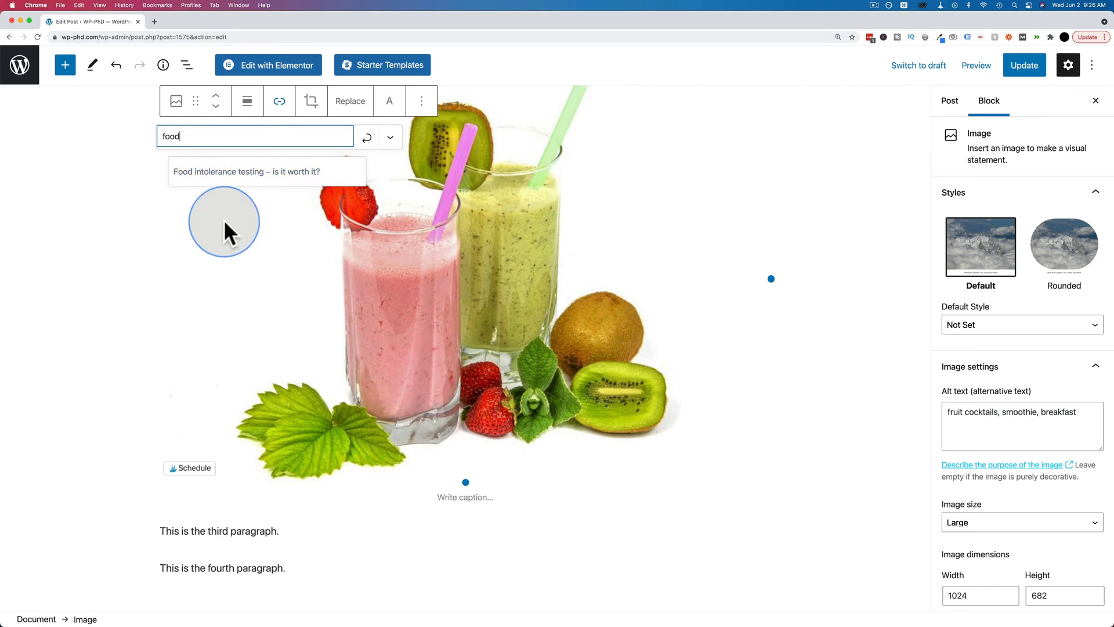
left_click(245, 172)
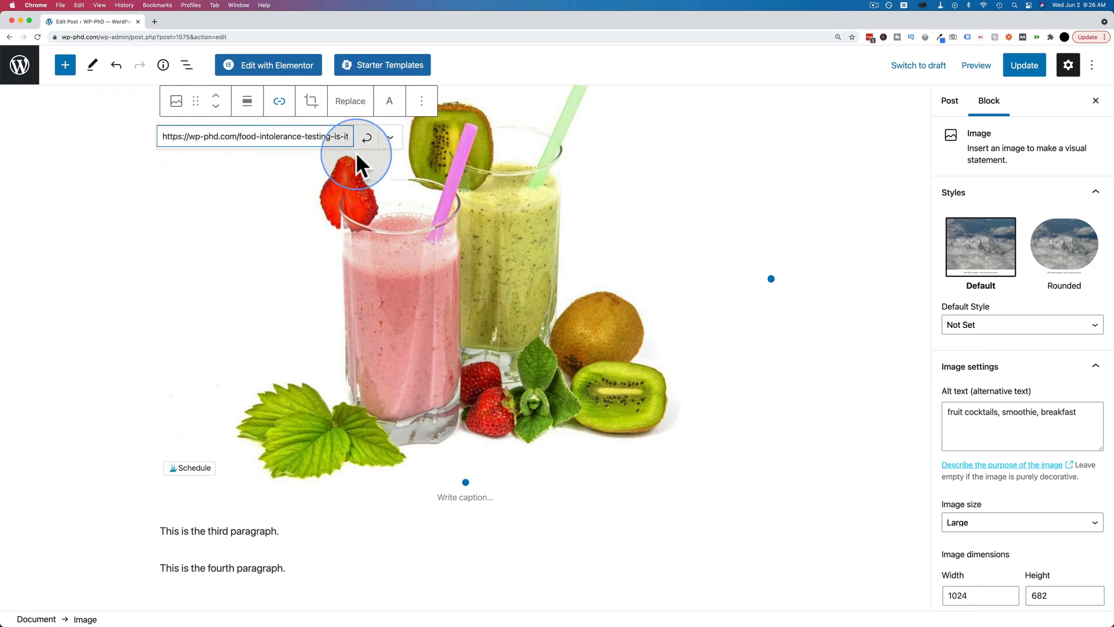
left_click(367, 137)
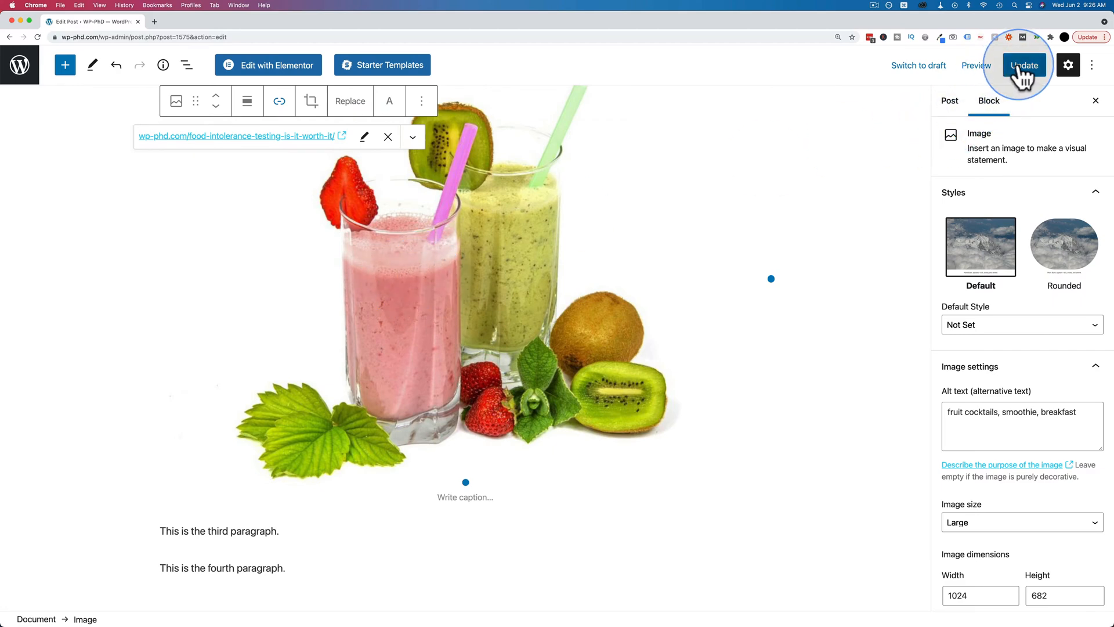
Step: Update the post, view it live and scroll to the smoothie image linked to the food intolerance article
left_click(1023, 65)
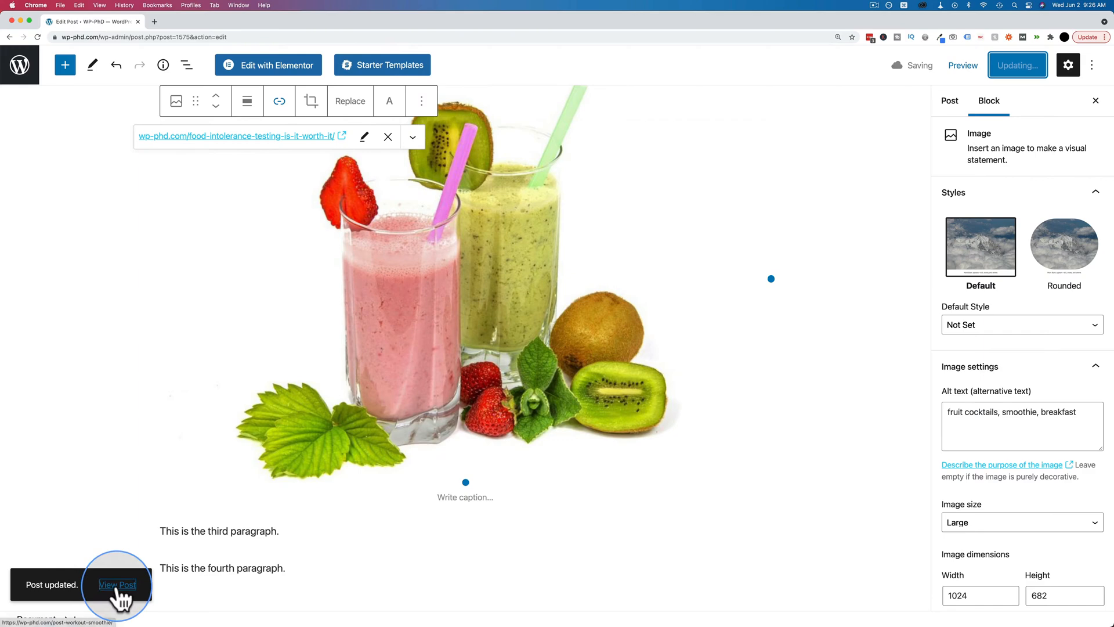
left_click(119, 585)
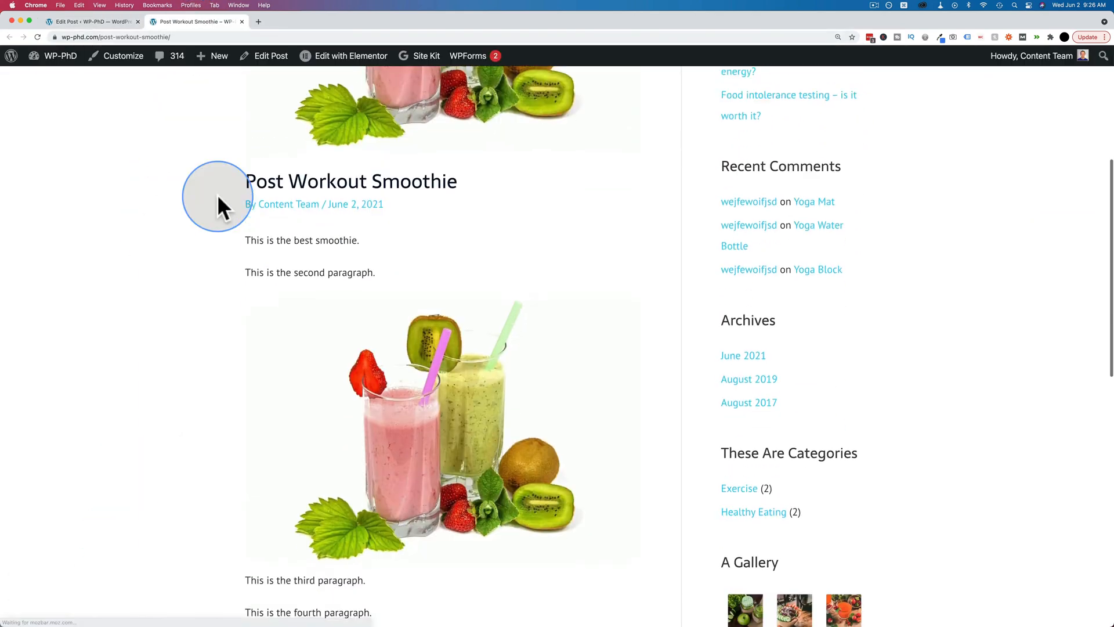
scroll("down", 3)
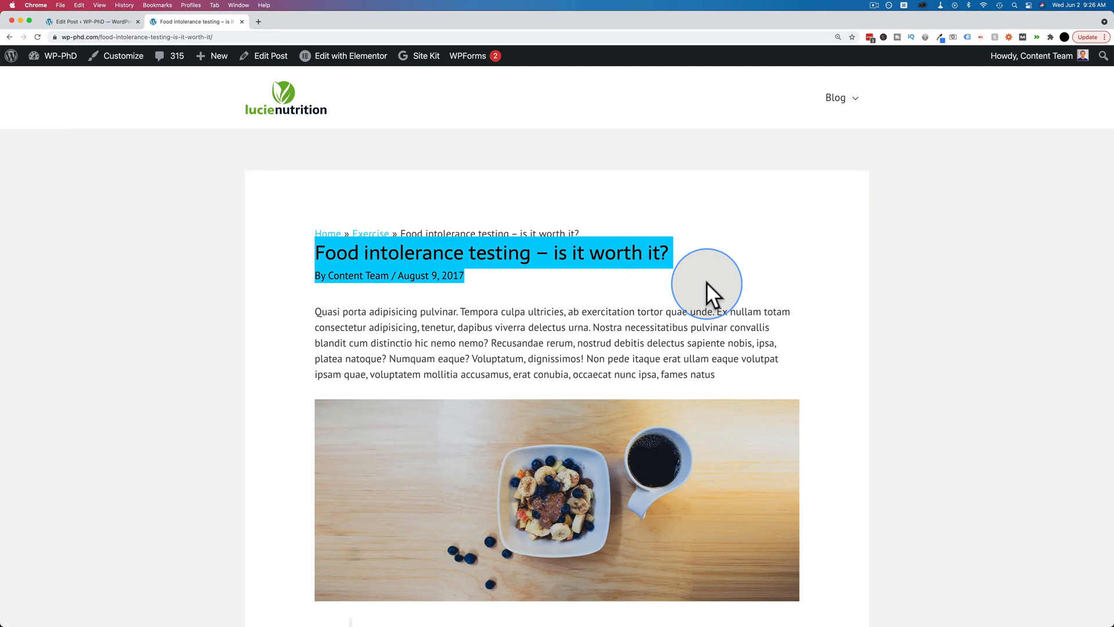
mouse_move(241, 21)
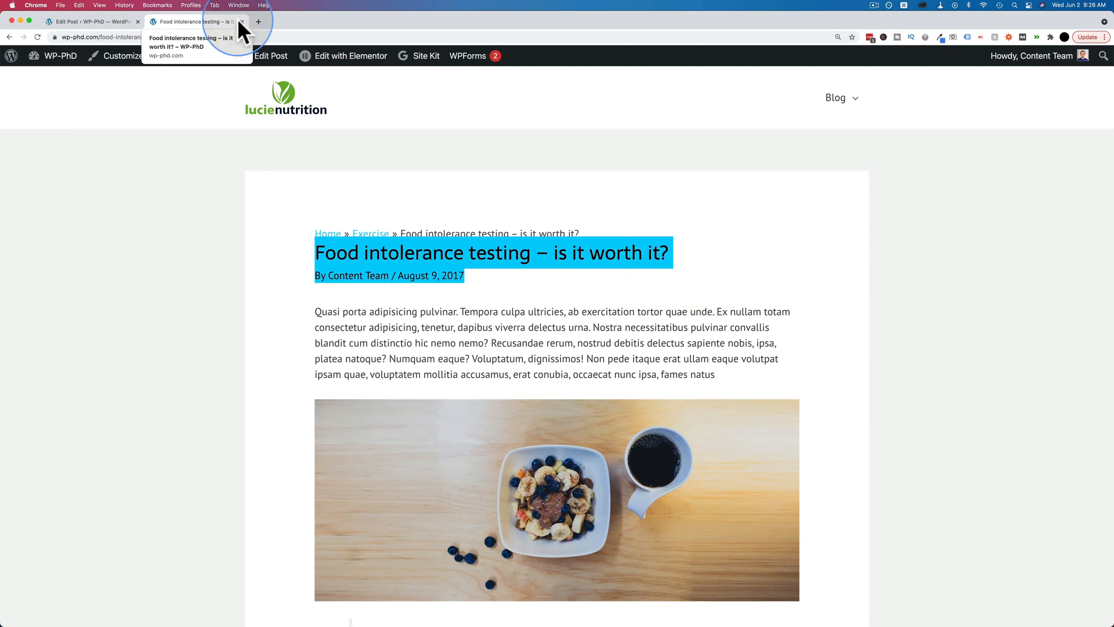
Step: Return to the editor and expand the image link's advanced settings (media file, attachment page, new tab)
left_click(242, 21)
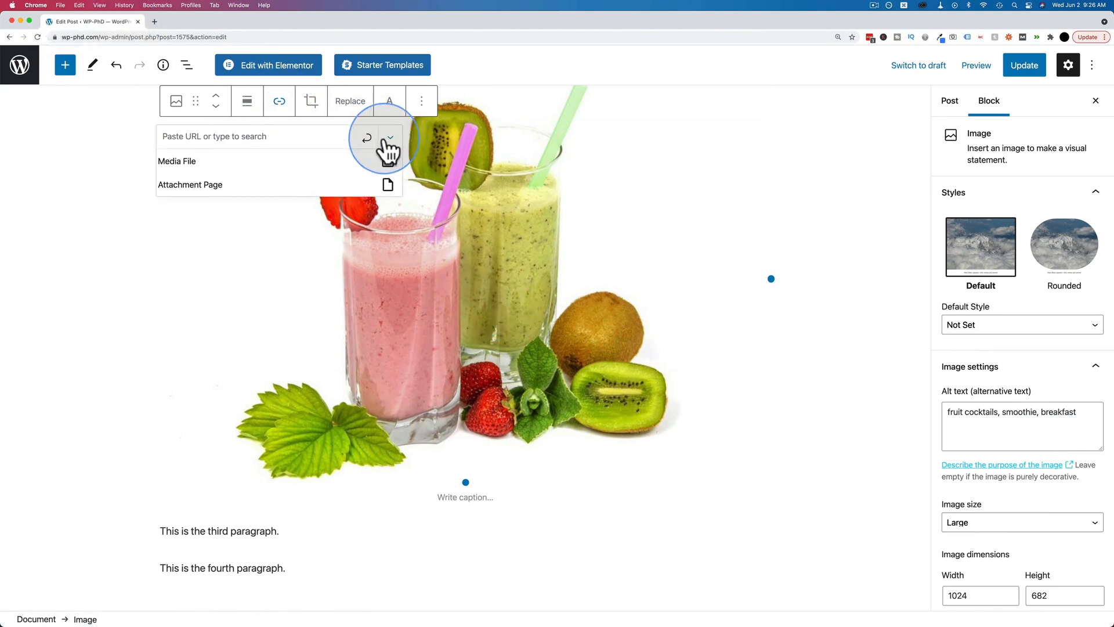
mouse_move(181, 170)
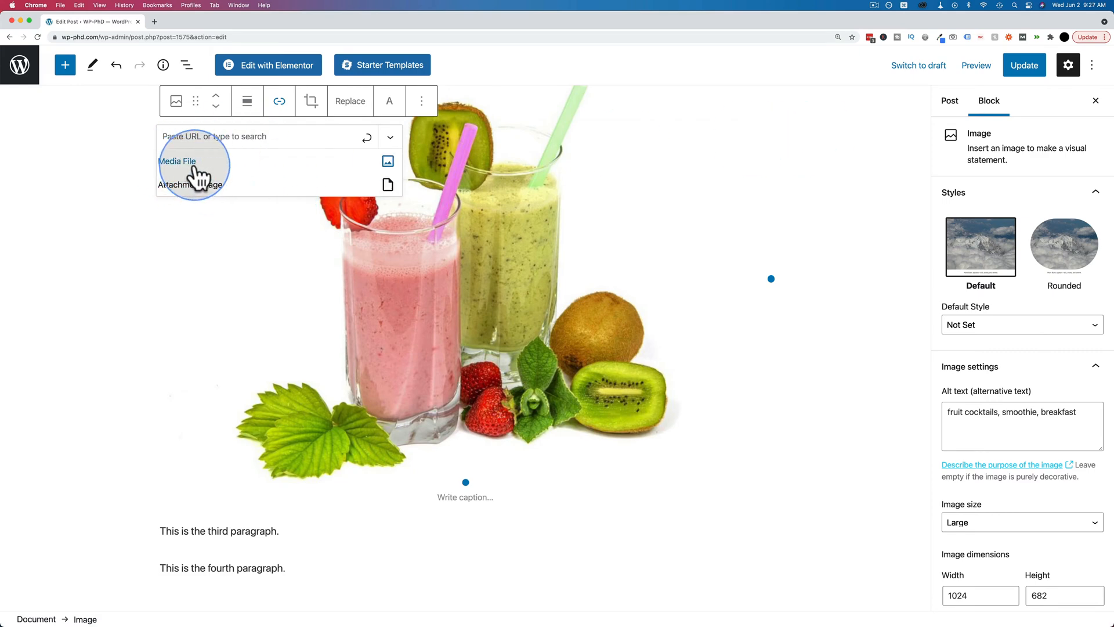
mouse_move(205, 174)
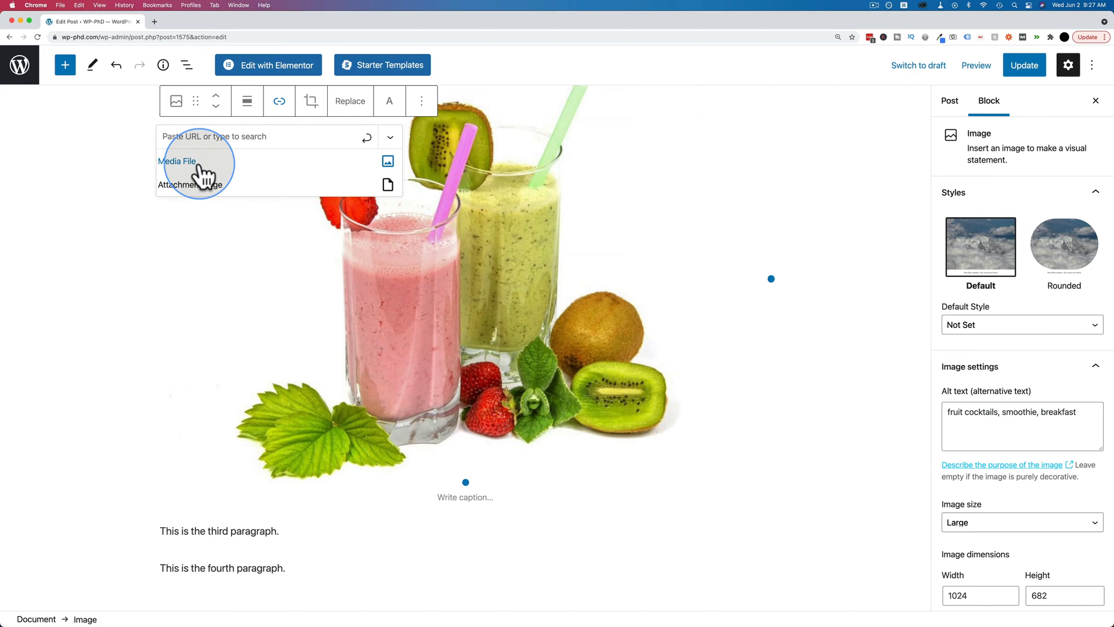
mouse_move(175, 99)
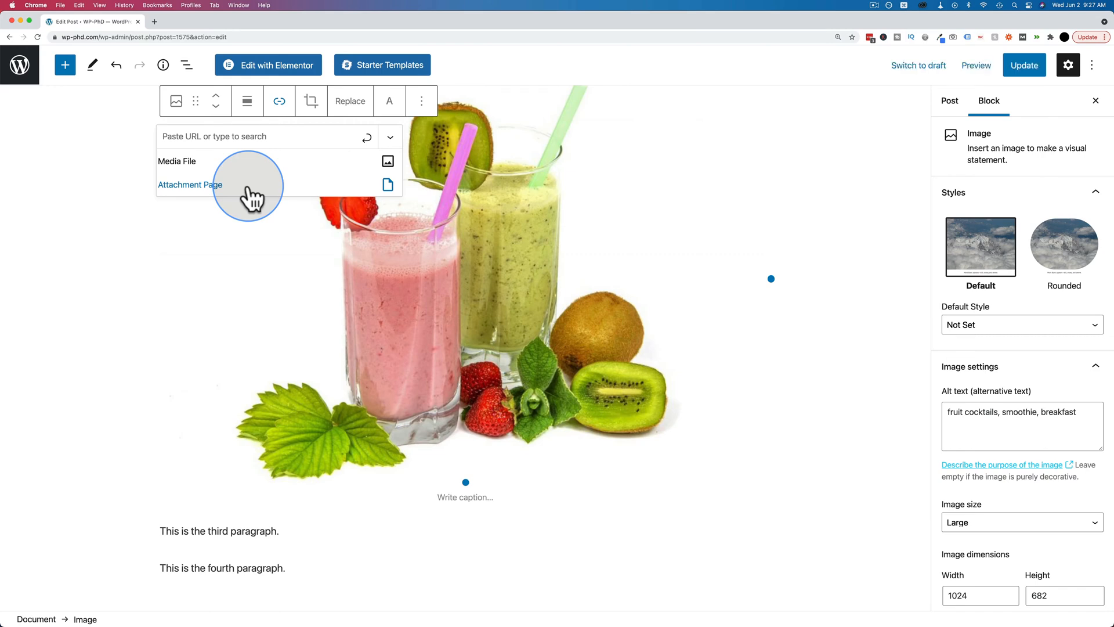
mouse_move(204, 183)
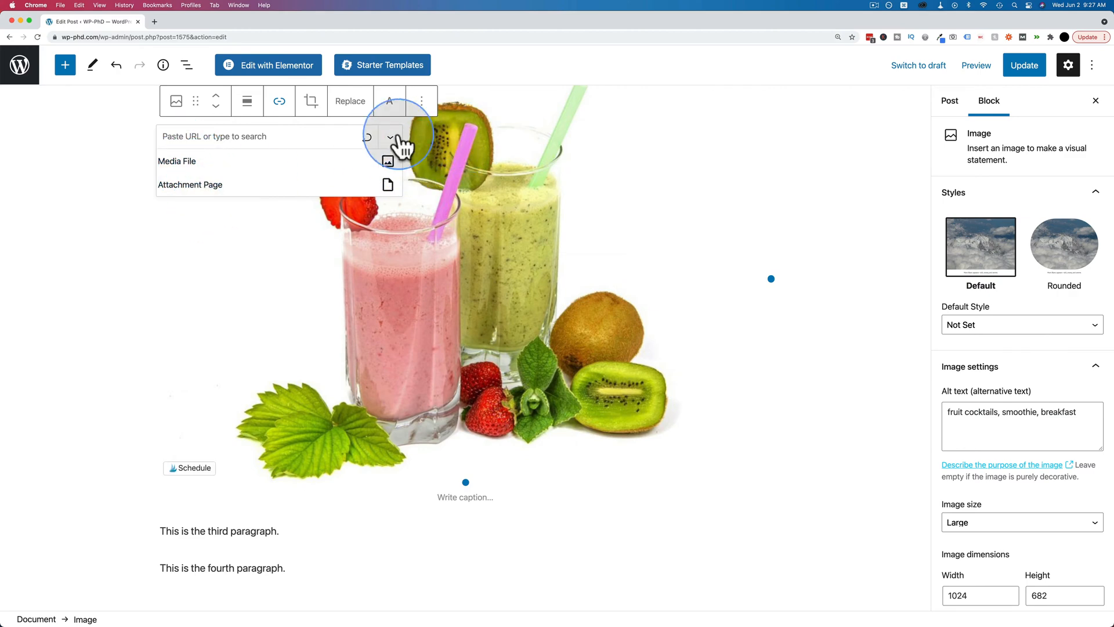
left_click(390, 137)
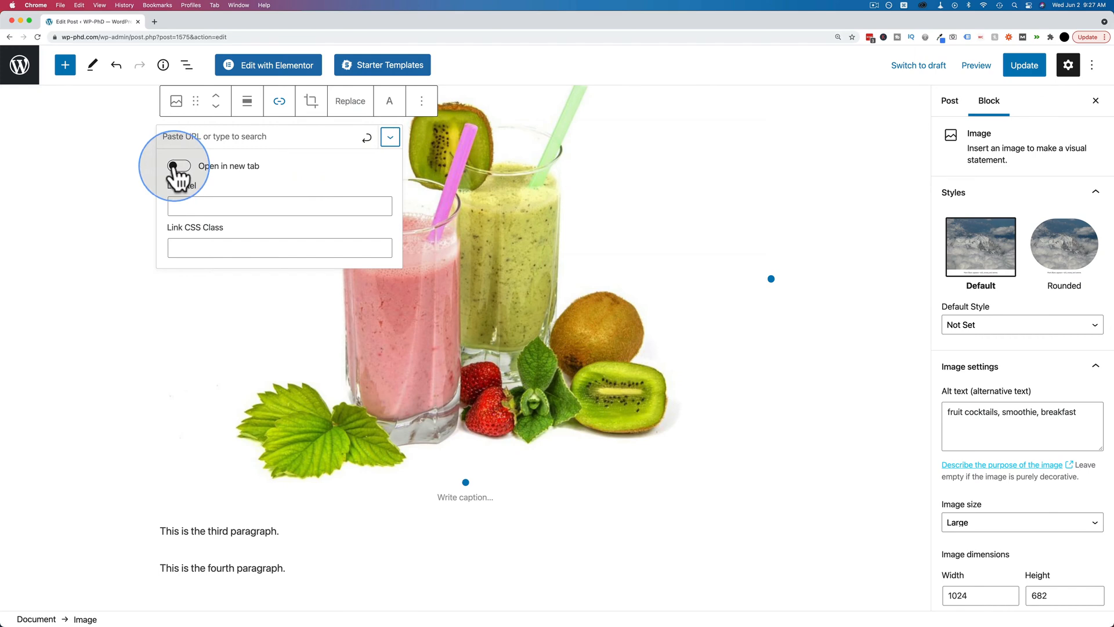
left_click(178, 166)
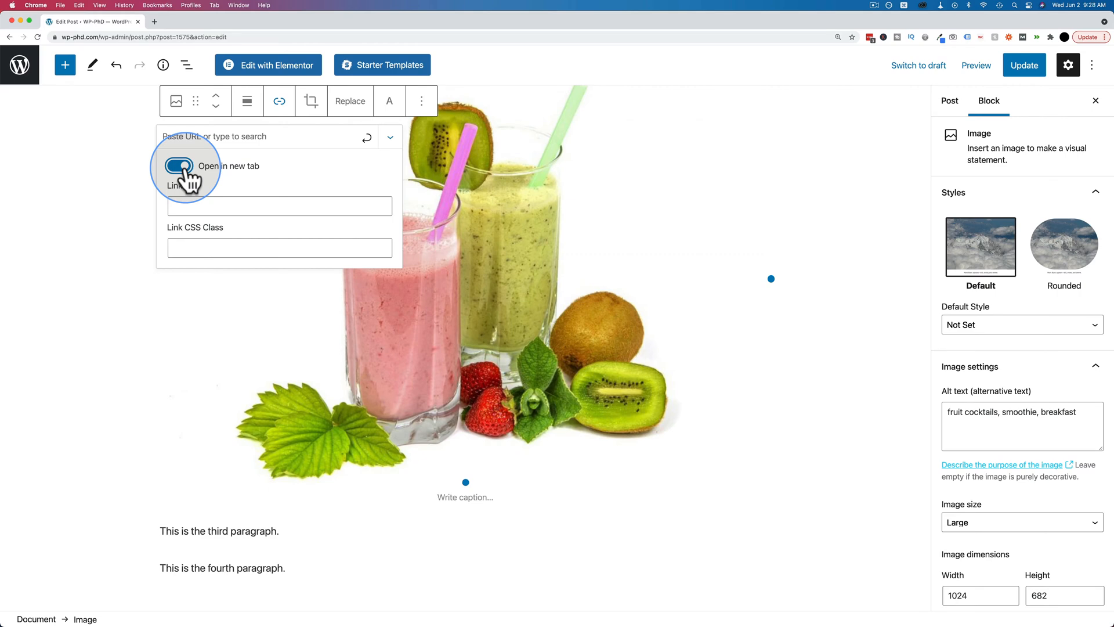
left_click(177, 166)
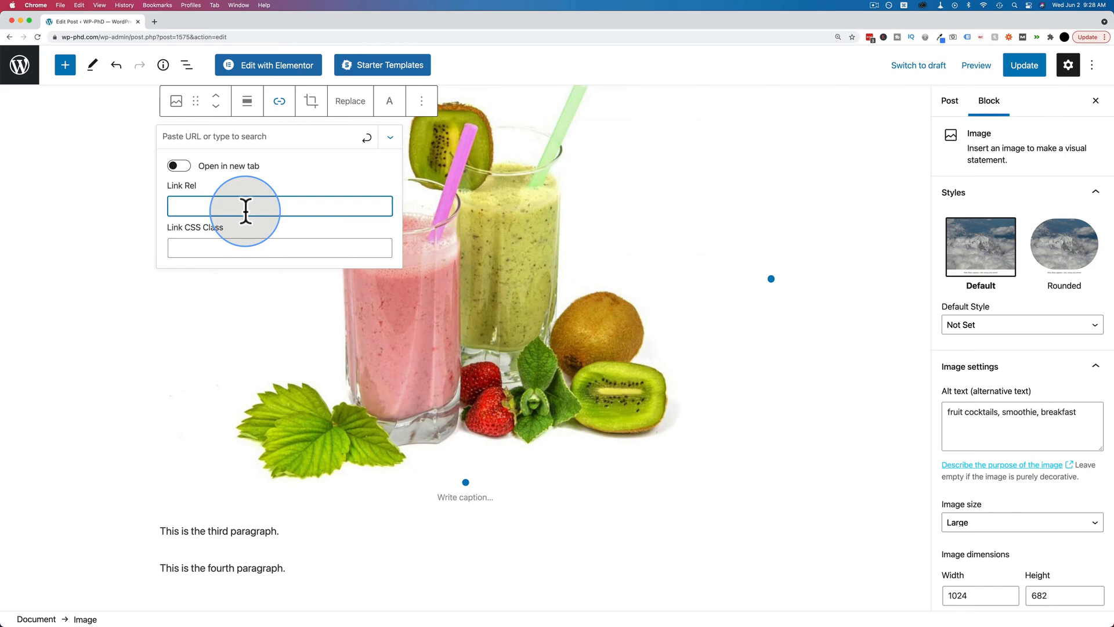
type("nofo")
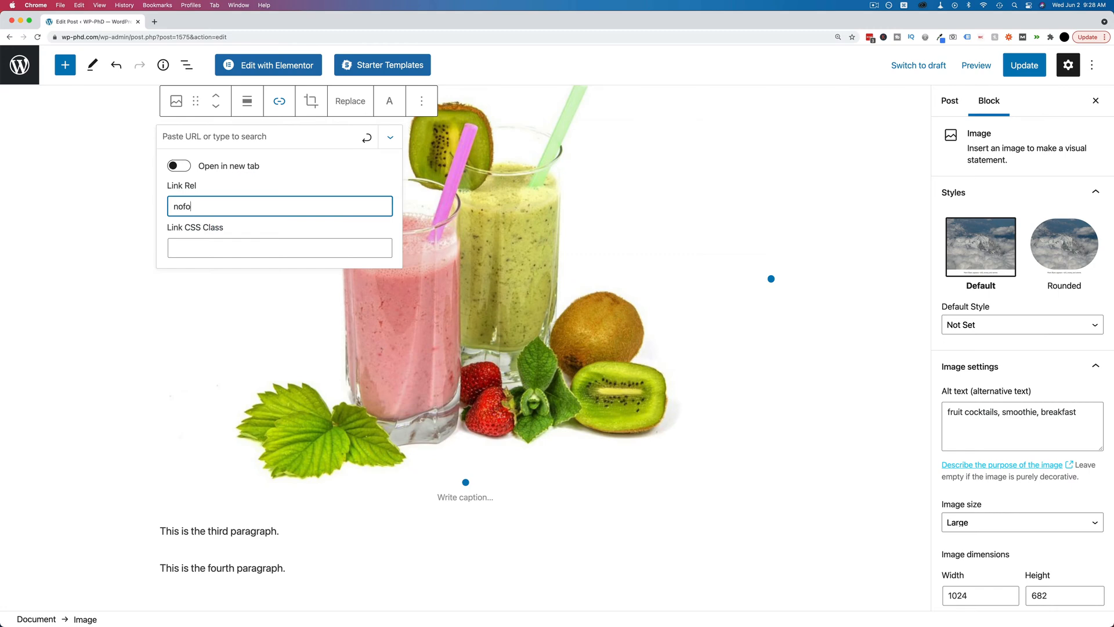
type("llow")
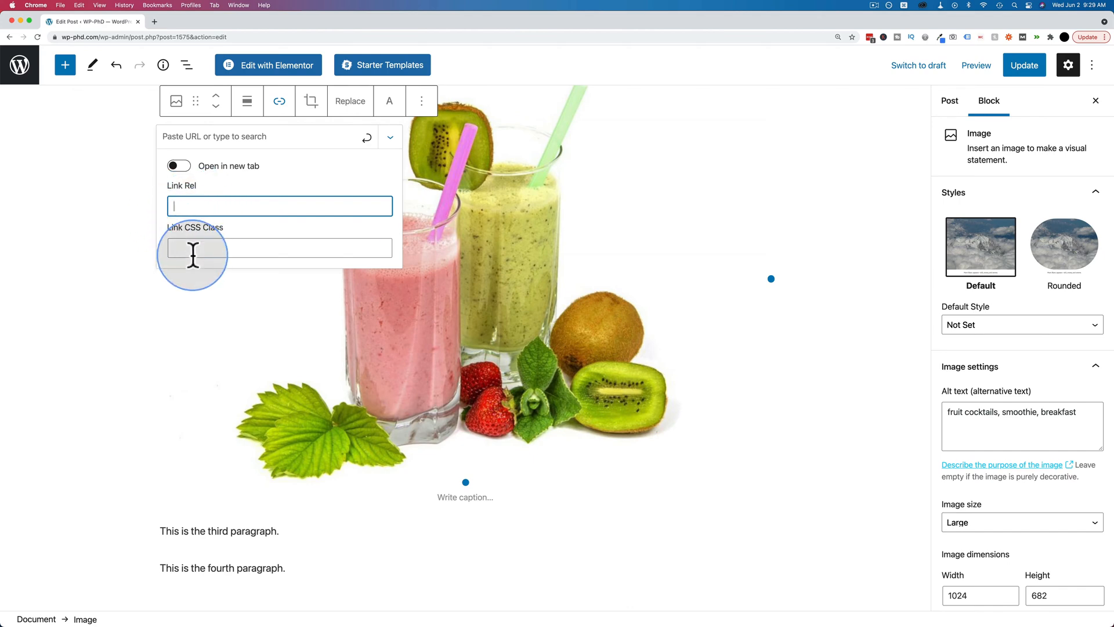
Step: Leave the link's rel and CSS class fields empty and close the link options
left_click(280, 246)
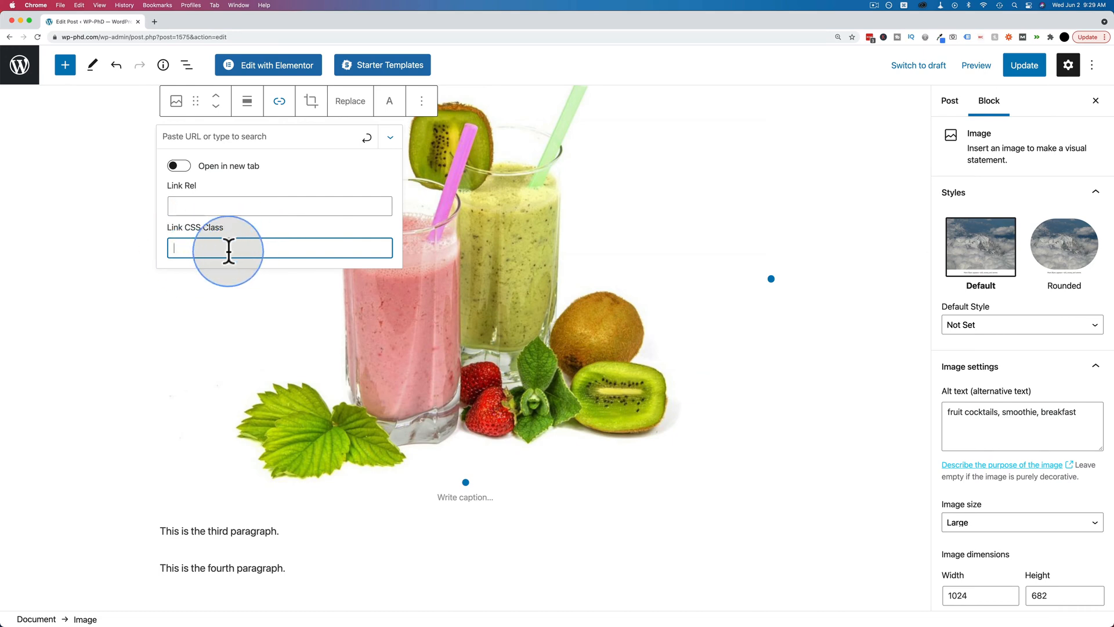
mouse_move(247, 205)
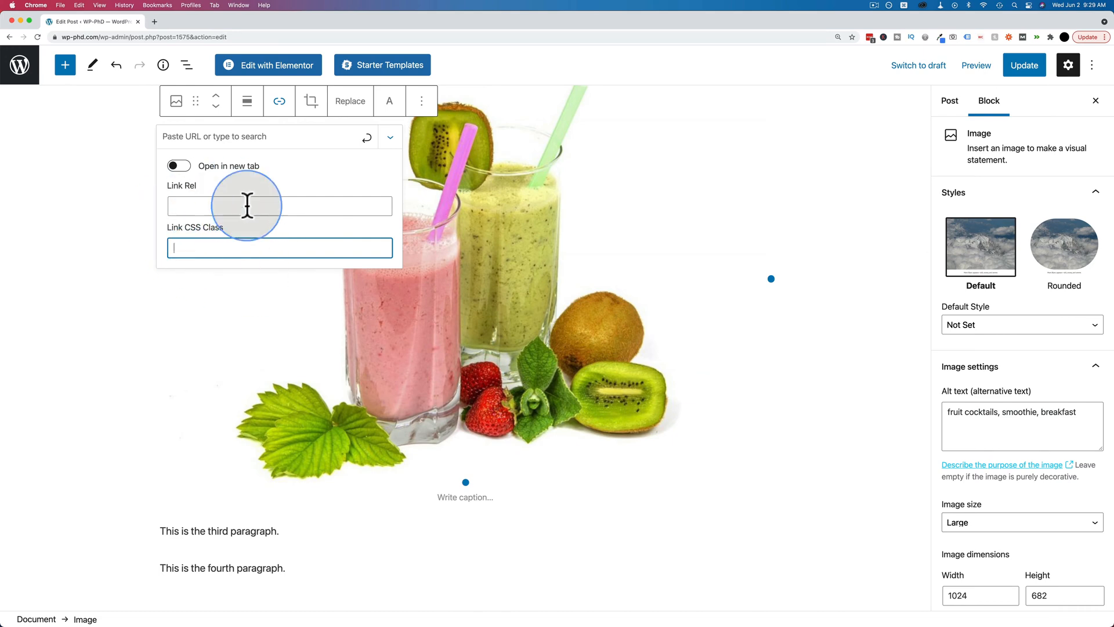
mouse_move(229, 283)
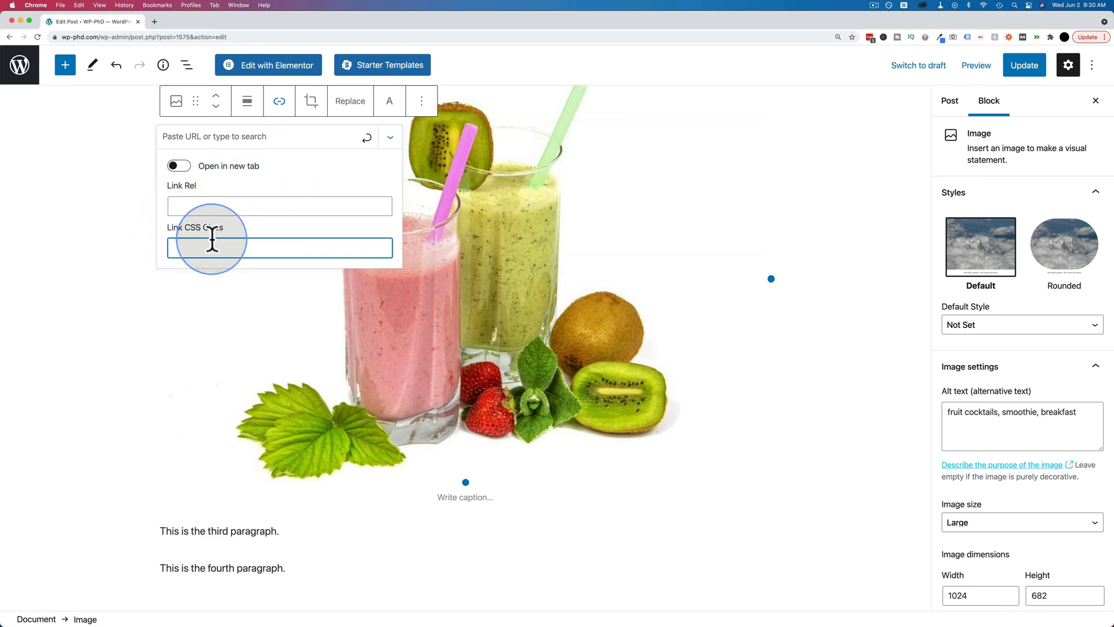
left_click(389, 137)
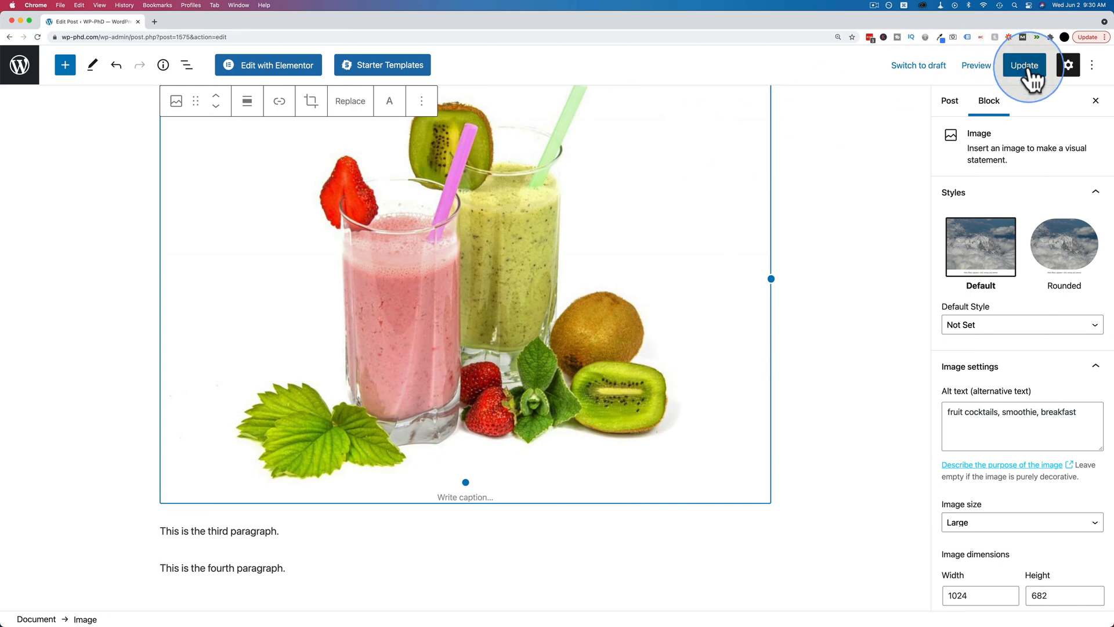
Step: Update the post and wait for the 'Post updated' confirmation
left_click(1023, 65)
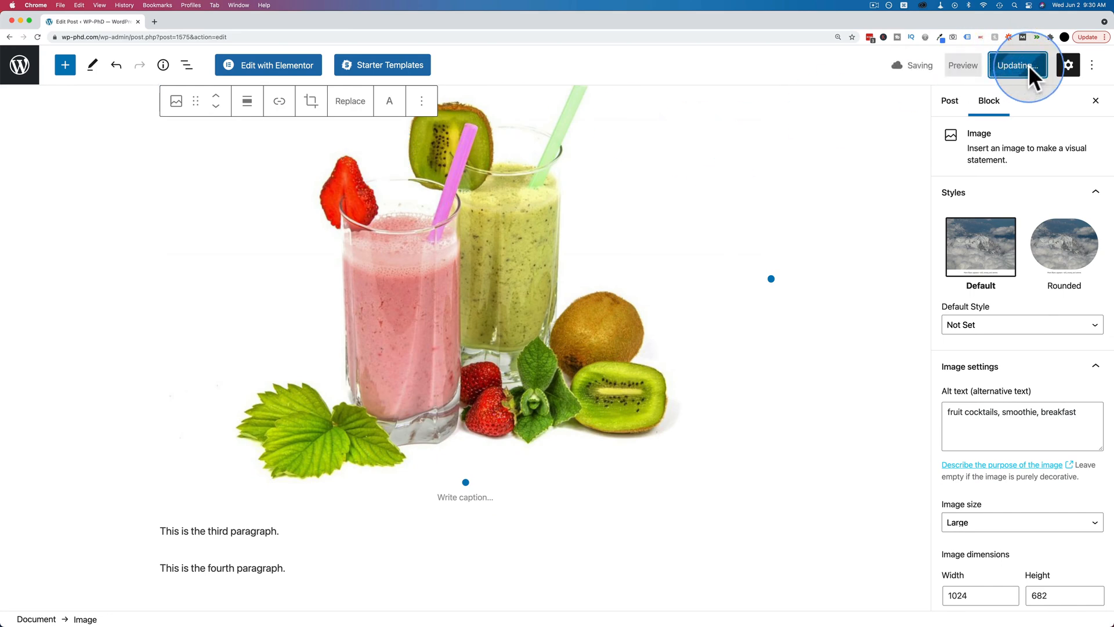
left_click(1016, 65)
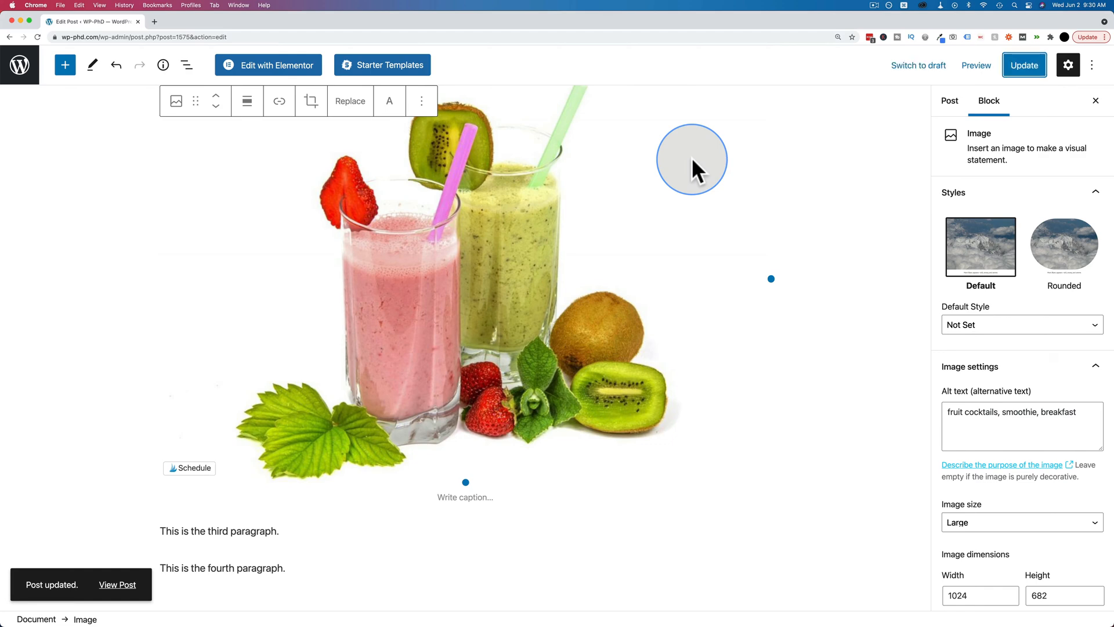
mouse_move(20, 65)
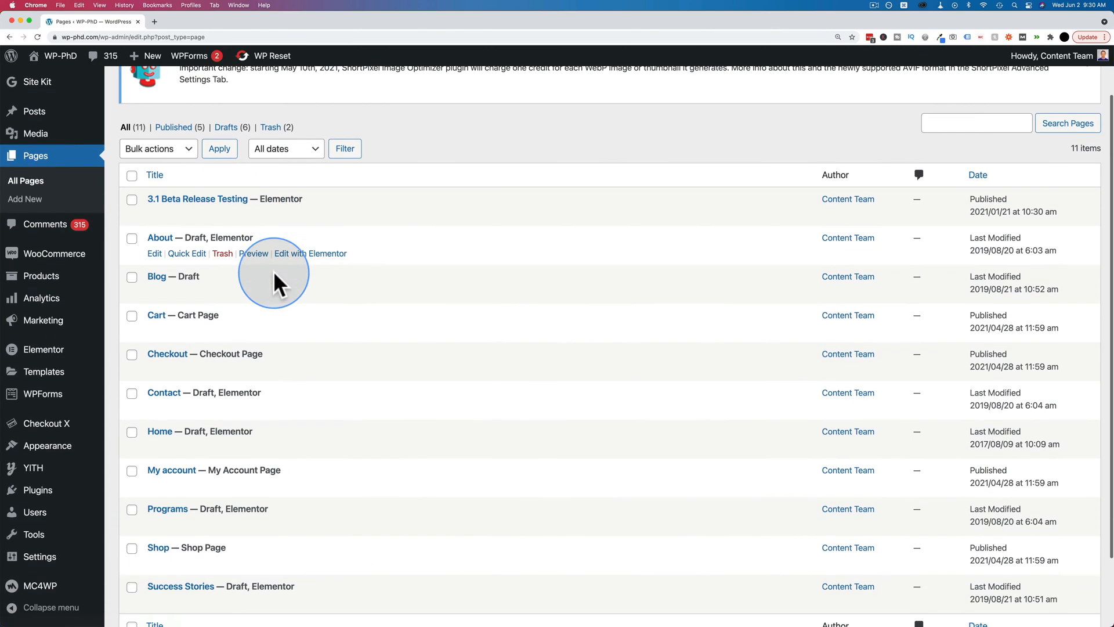
Step: From All Pages, open the 3.1 Beta Release Testing page with Edit with Elementor
scroll("up", 3)
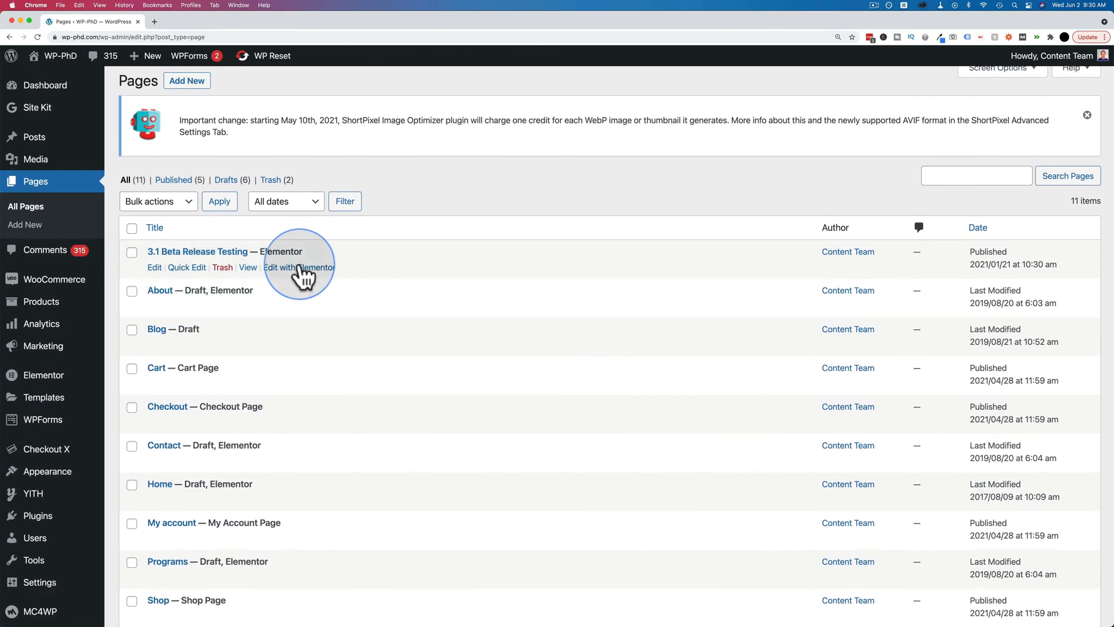
left_click(299, 267)
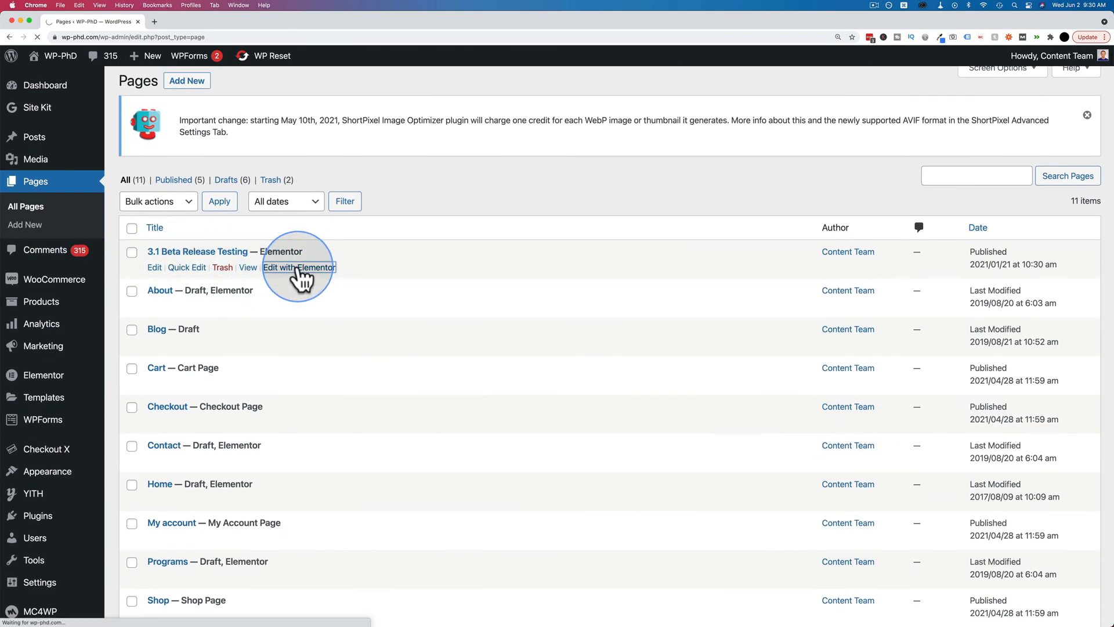
left_click(299, 267)
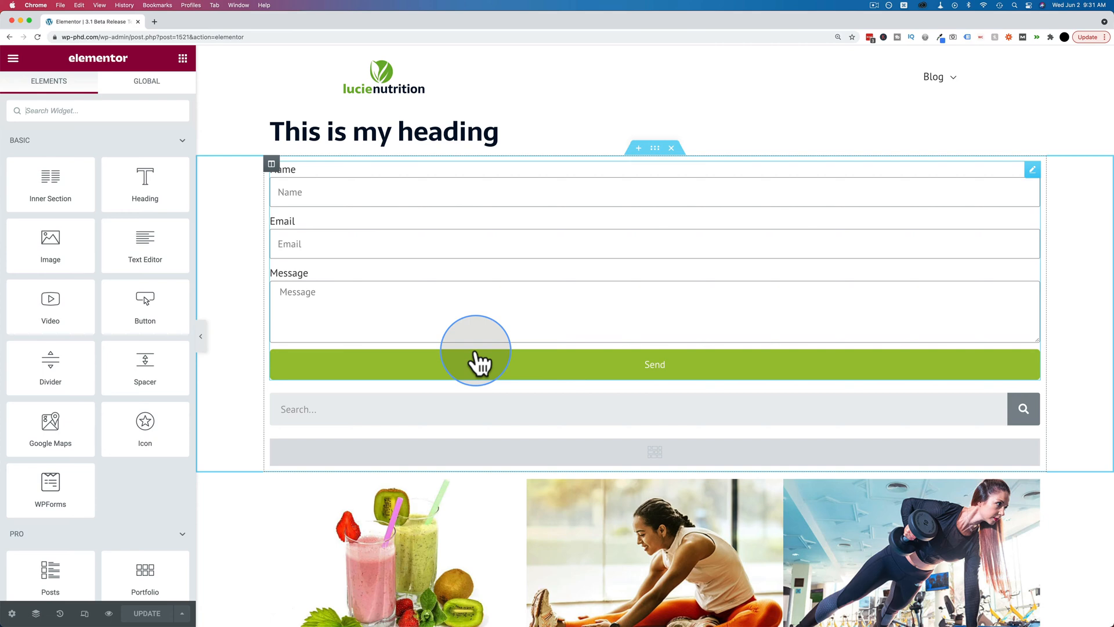
mouse_move(419, 384)
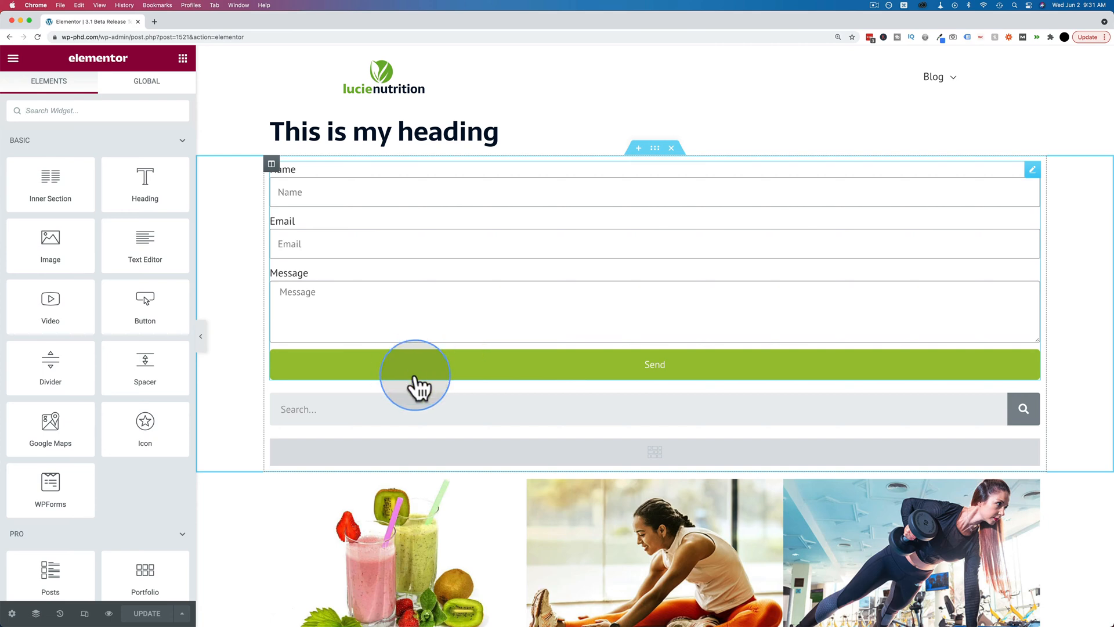
Step: Scroll the Elements panel and canvas while placing the Image widget below the heading
scroll("down", 3)
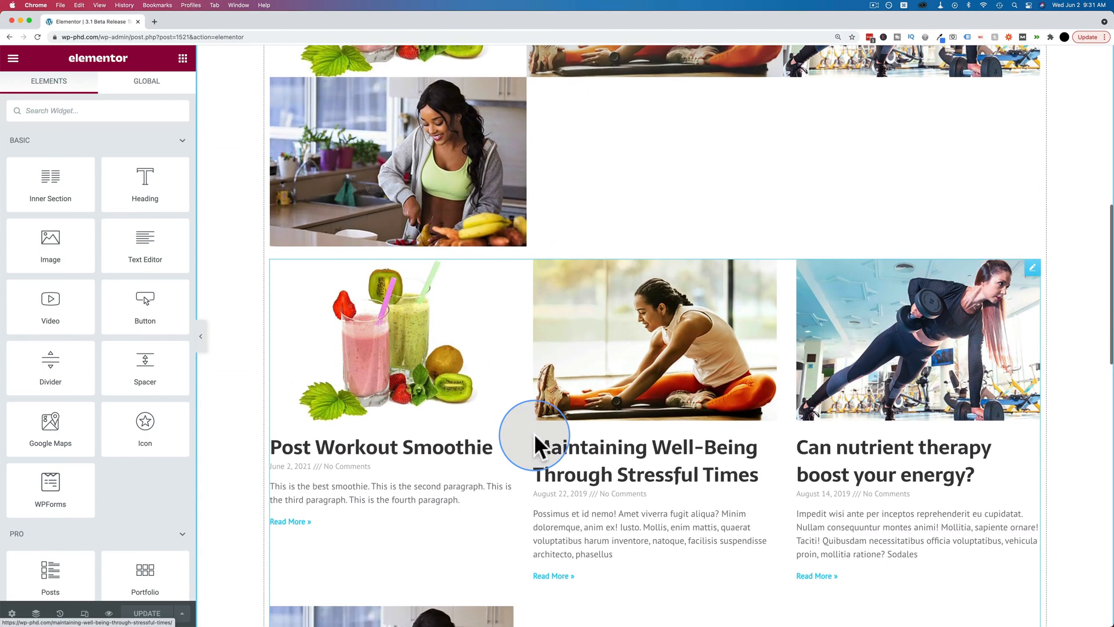
scroll("down", 3)
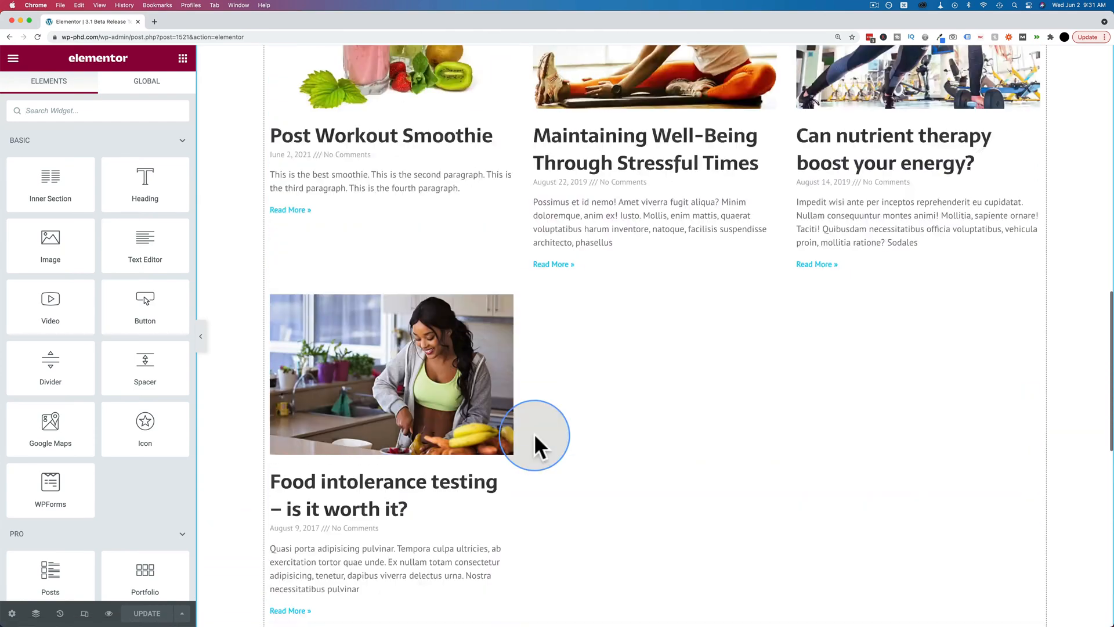
scroll("up", 3)
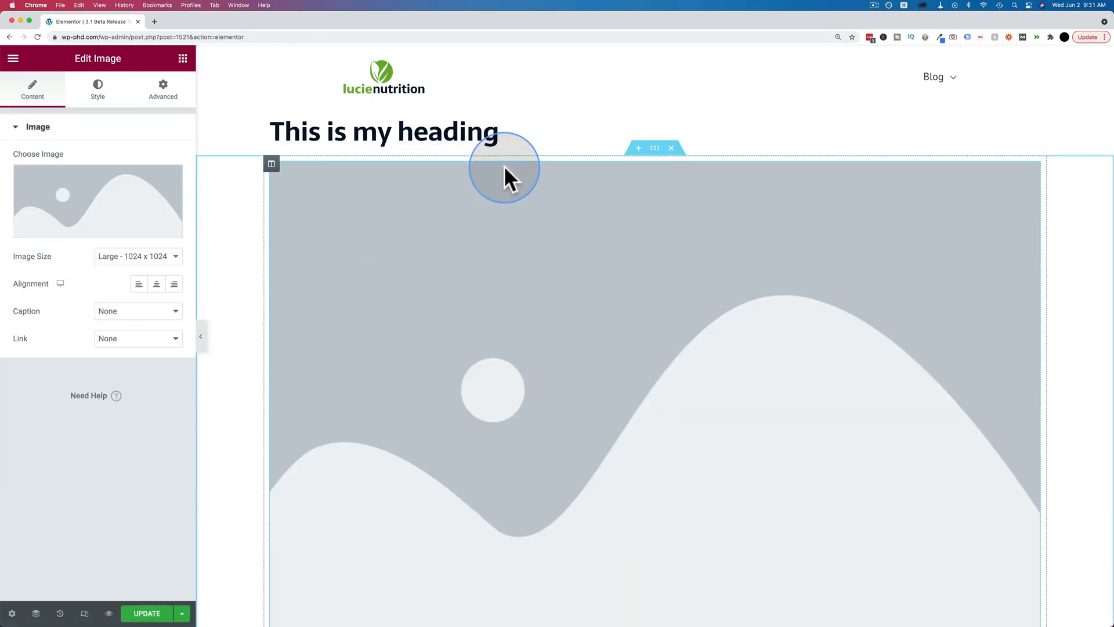
Step: Insert the fruit cocktails smoothie photo from the Media Library into the widget
left_click(98, 201)
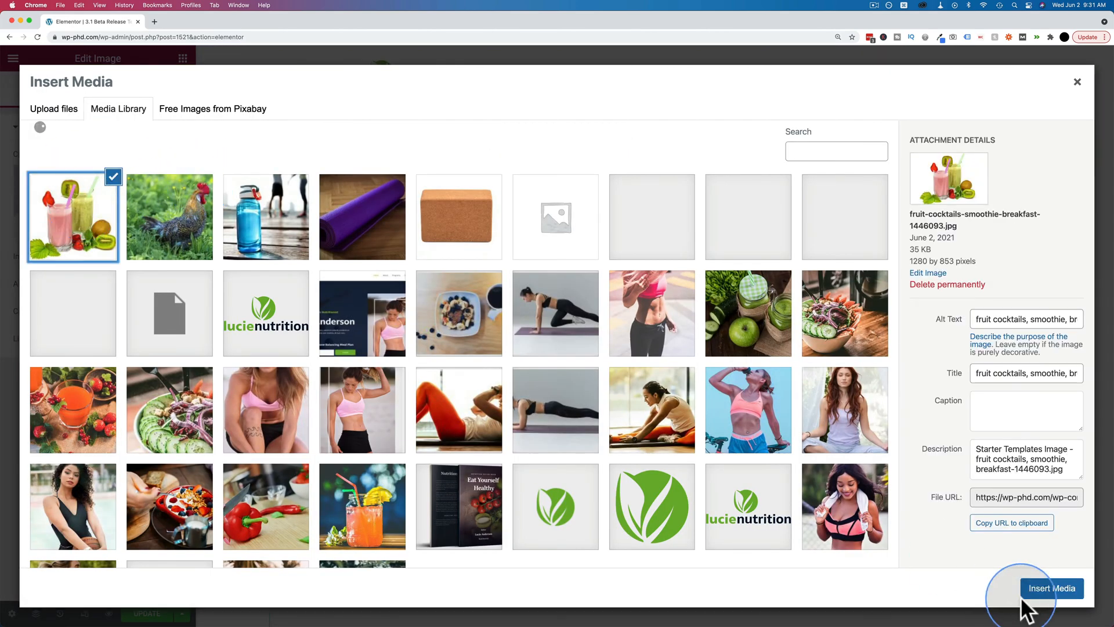
left_click(1051, 589)
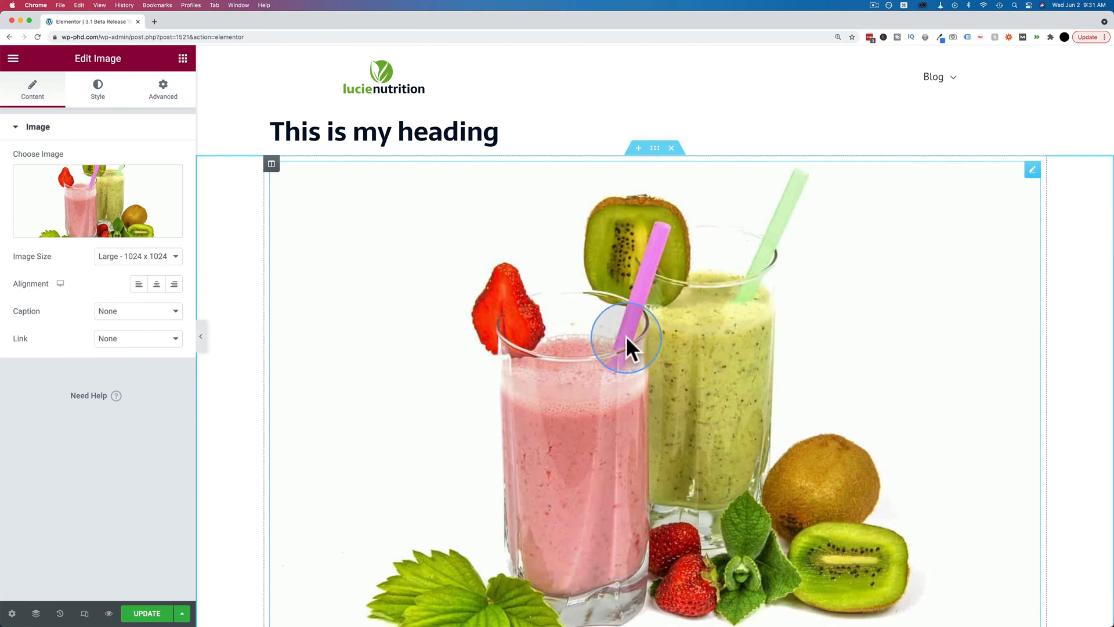
mouse_move(324, 291)
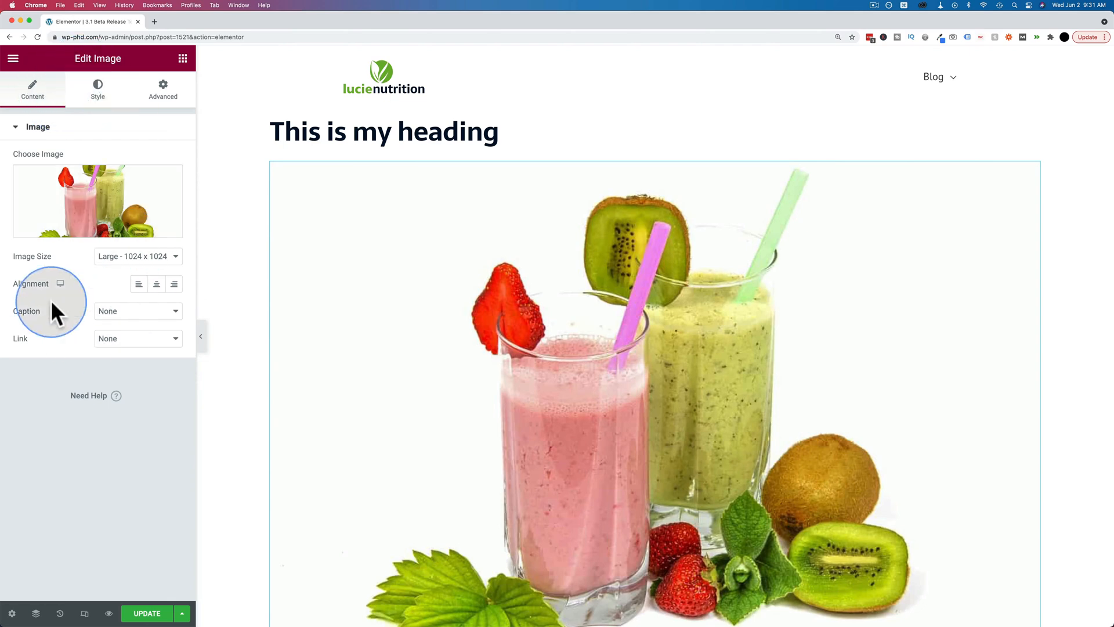
mouse_move(138, 284)
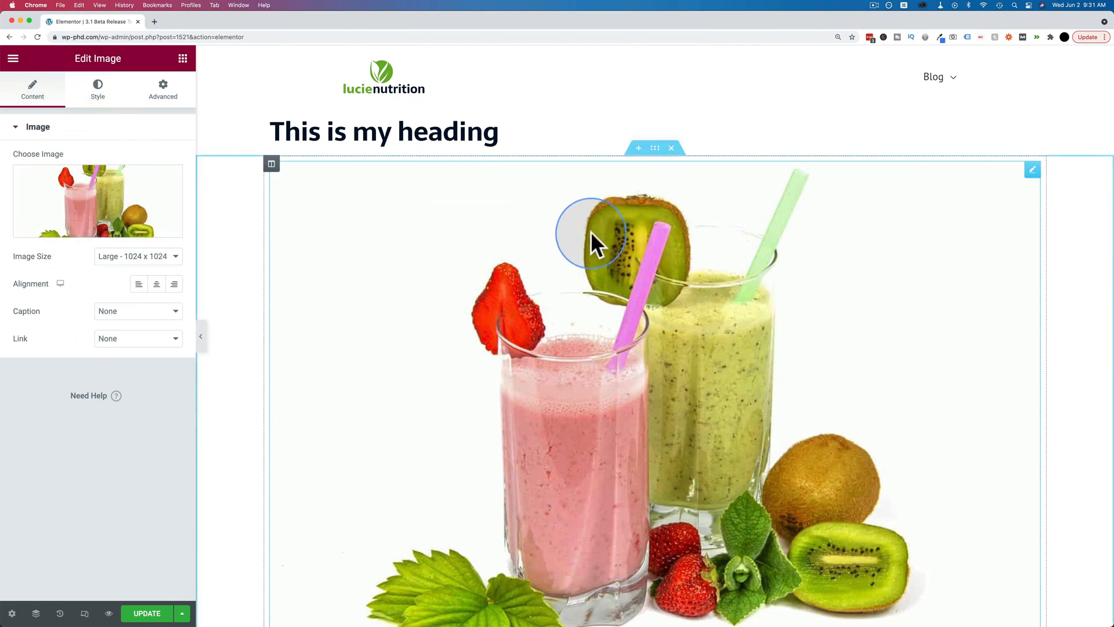
mouse_move(508, 190)
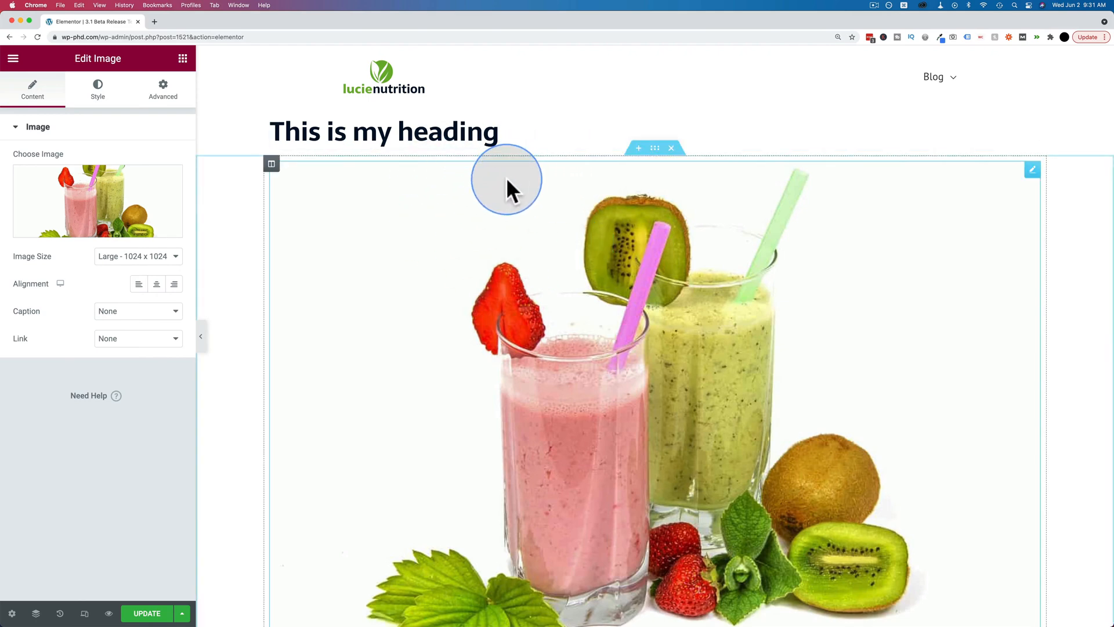
mouse_move(363, 174)
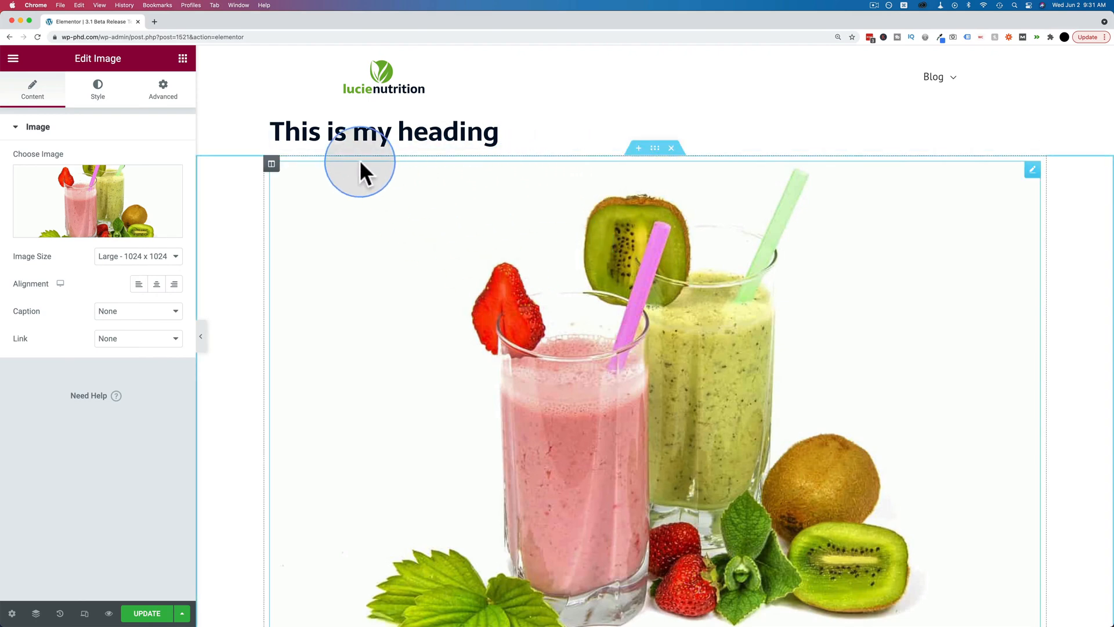
mouse_move(483, 256)
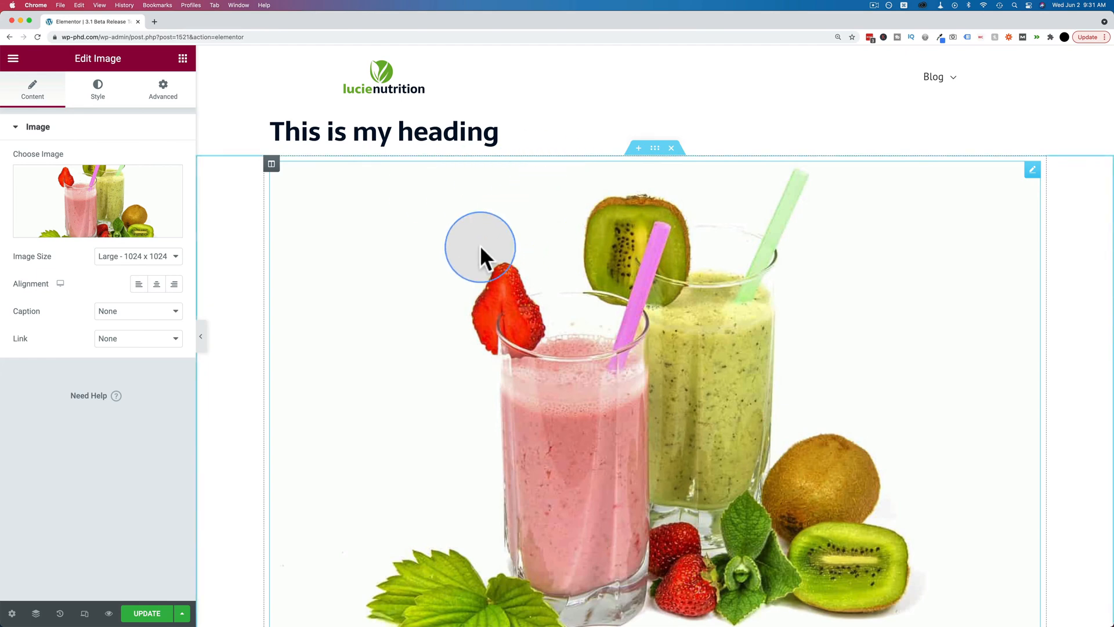
mouse_move(455, 277)
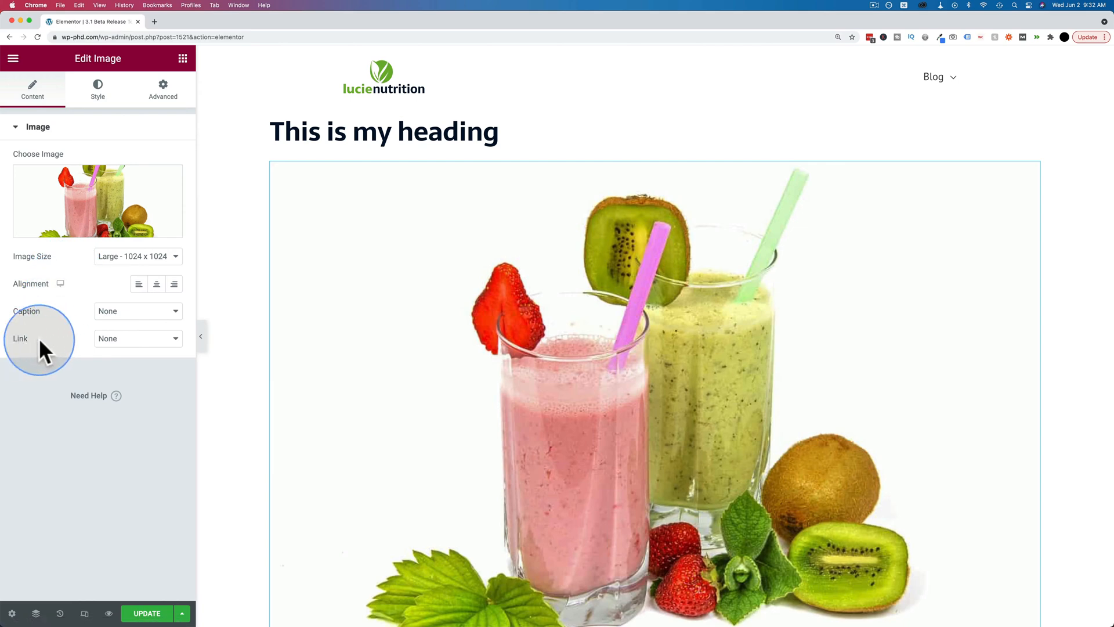
left_click(136, 338)
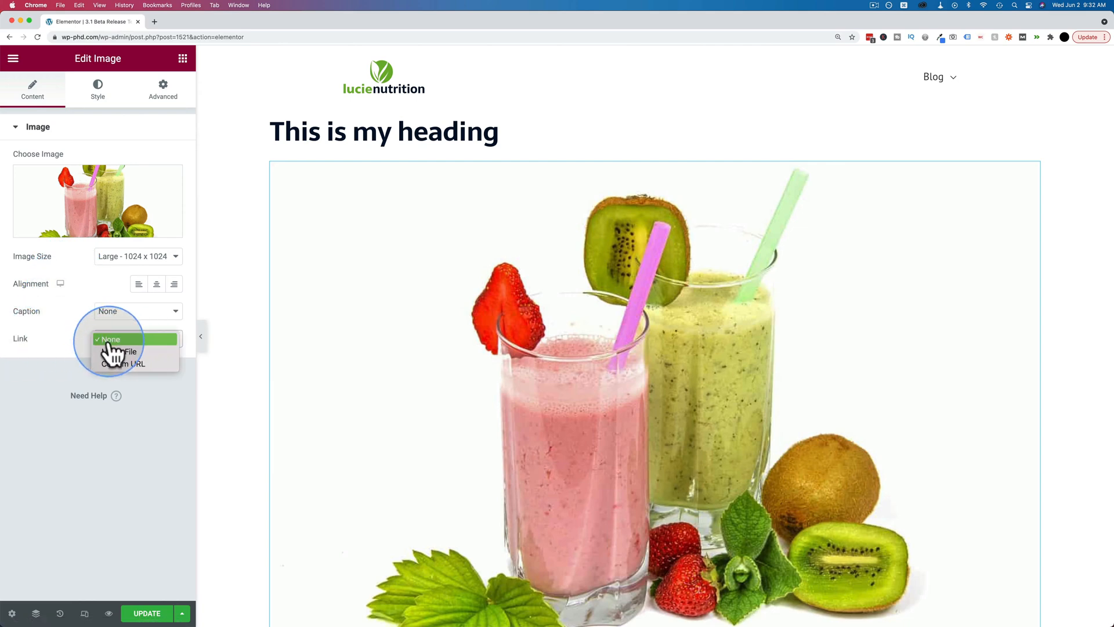
mouse_move(131, 351)
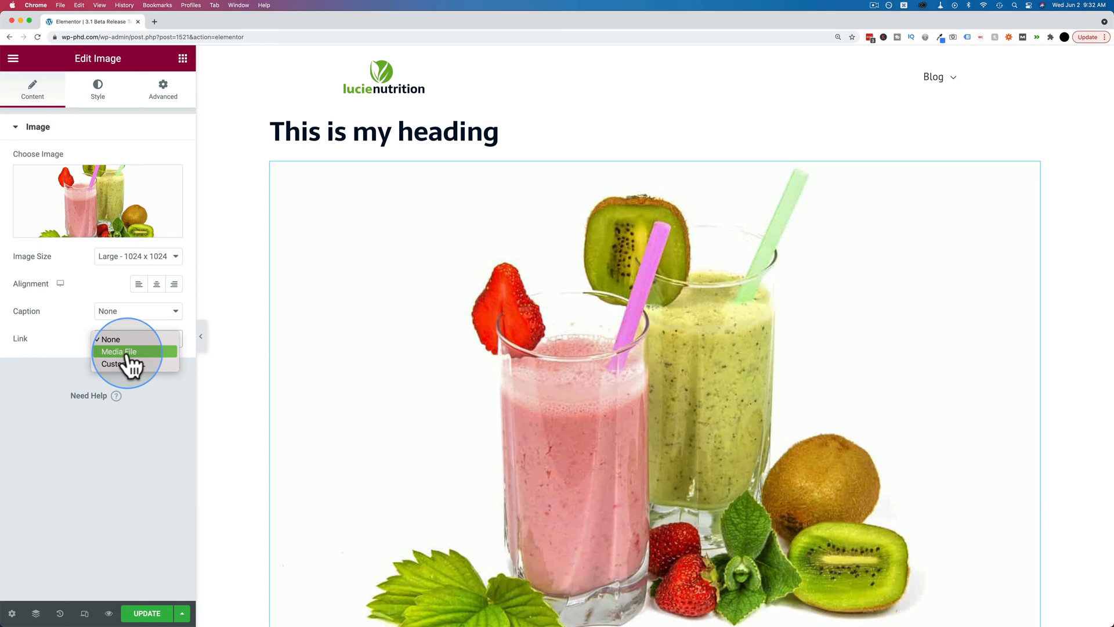
mouse_move(146, 358)
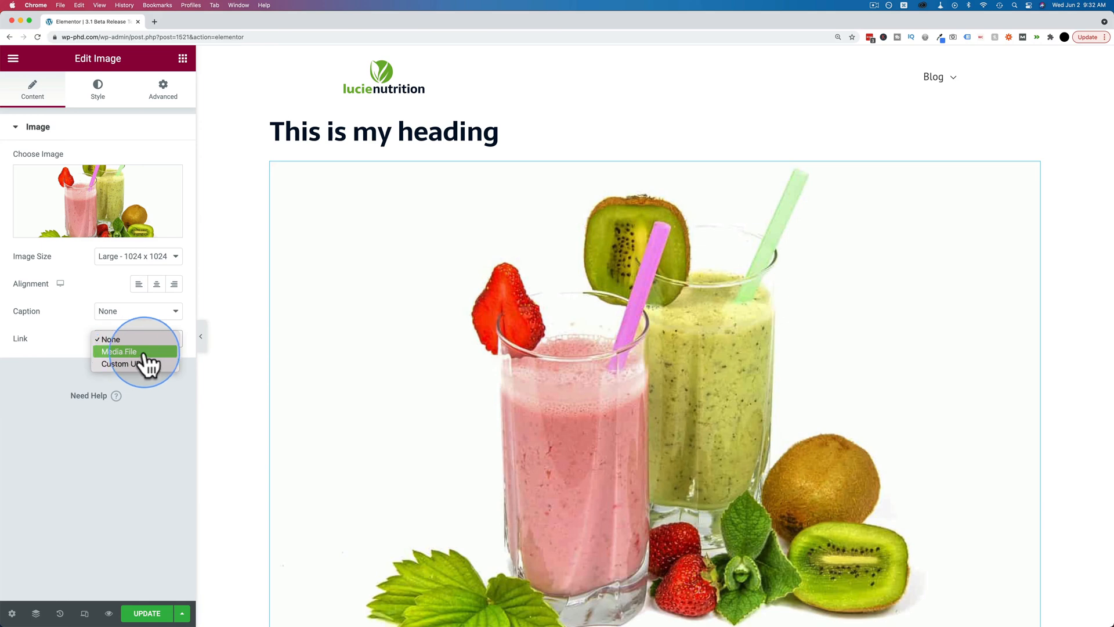
mouse_move(121, 369)
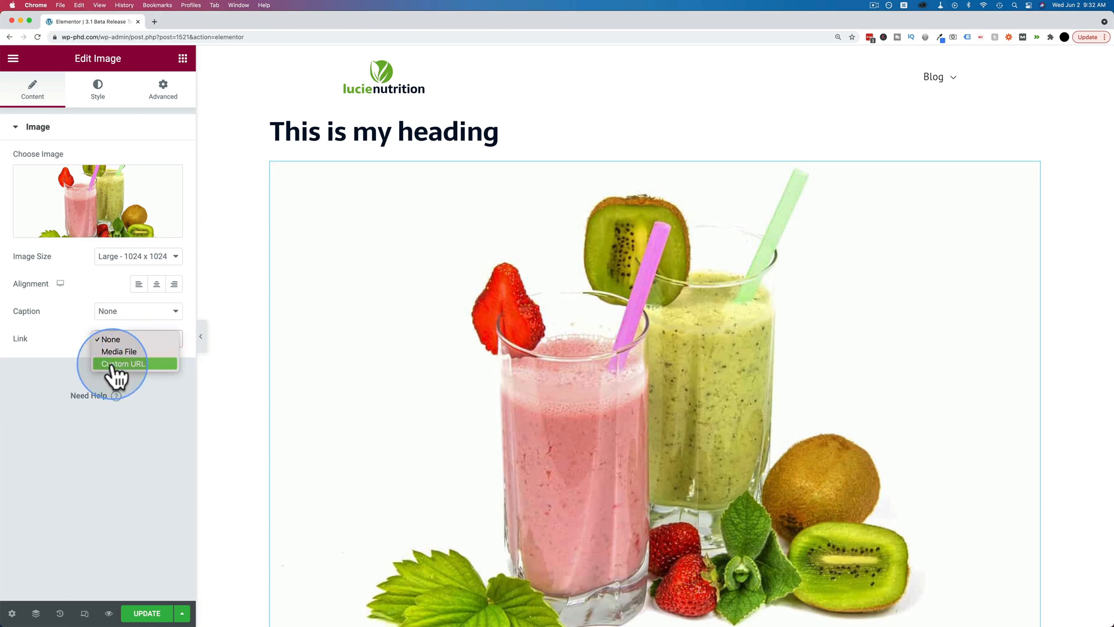
left_click(122, 363)
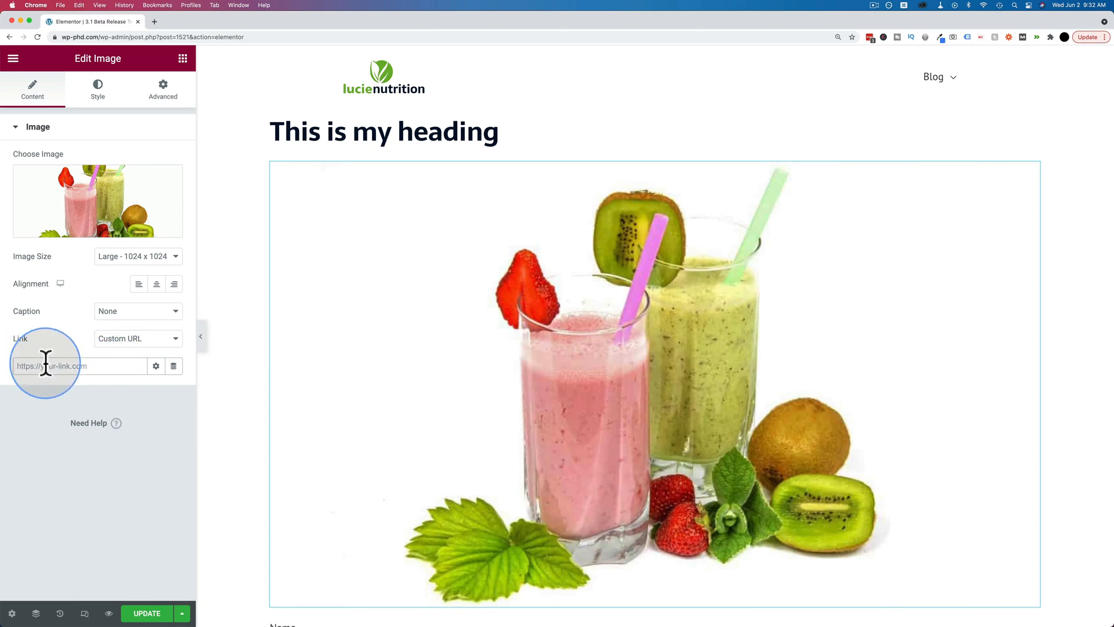
type("https://googl")
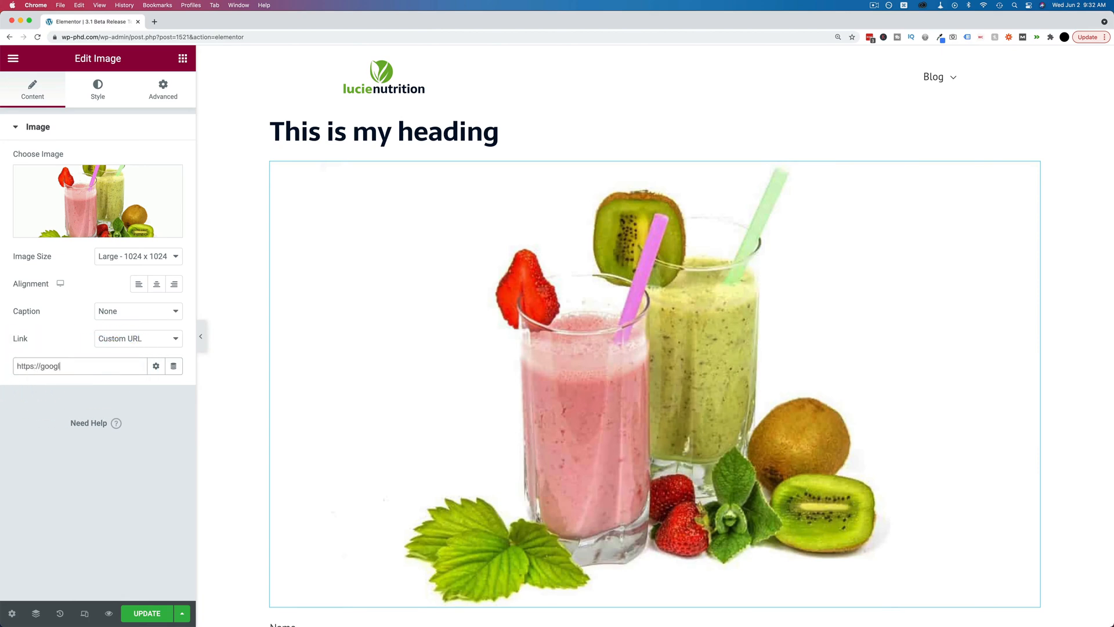
type("e.com")
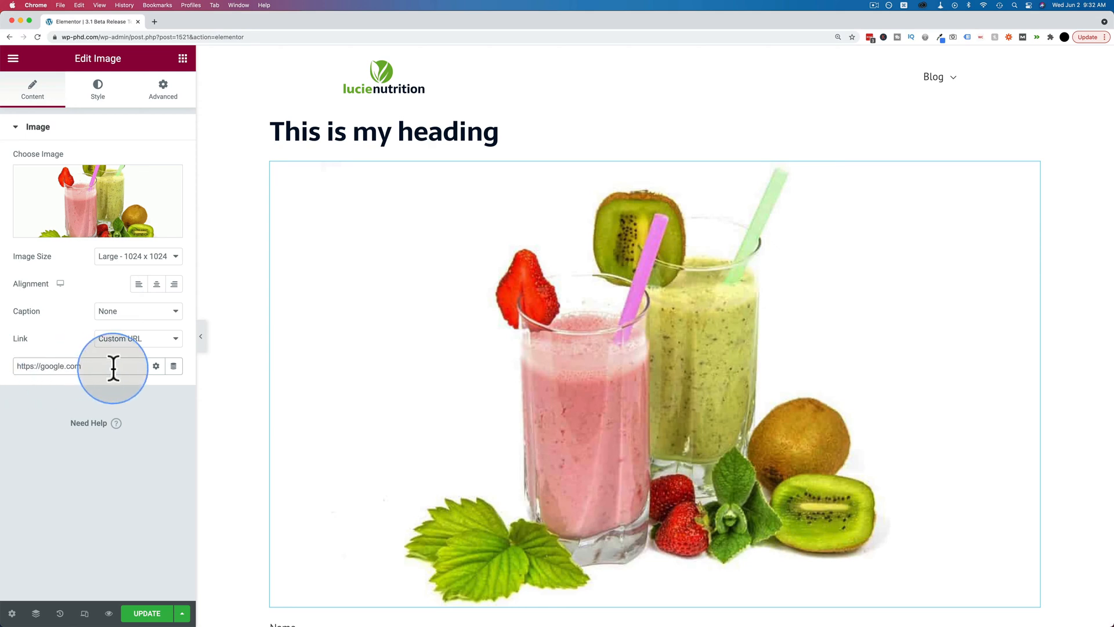
mouse_move(150, 576)
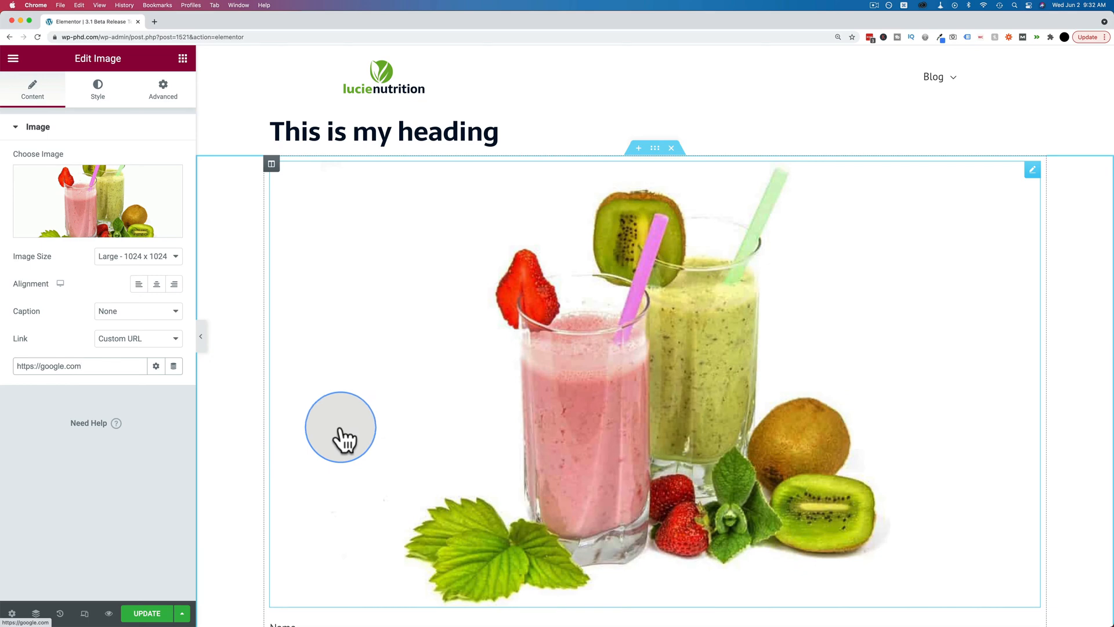
Step: Try the Open in new window and Add nofollow link options, leaving both off
left_click(155, 366)
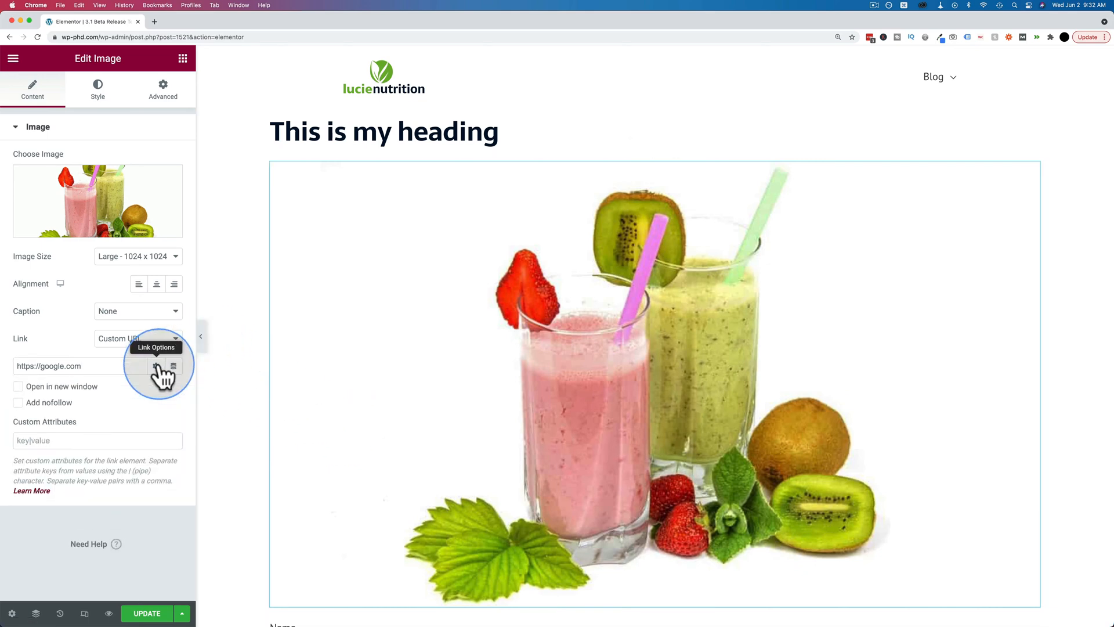
mouse_move(263, 350)
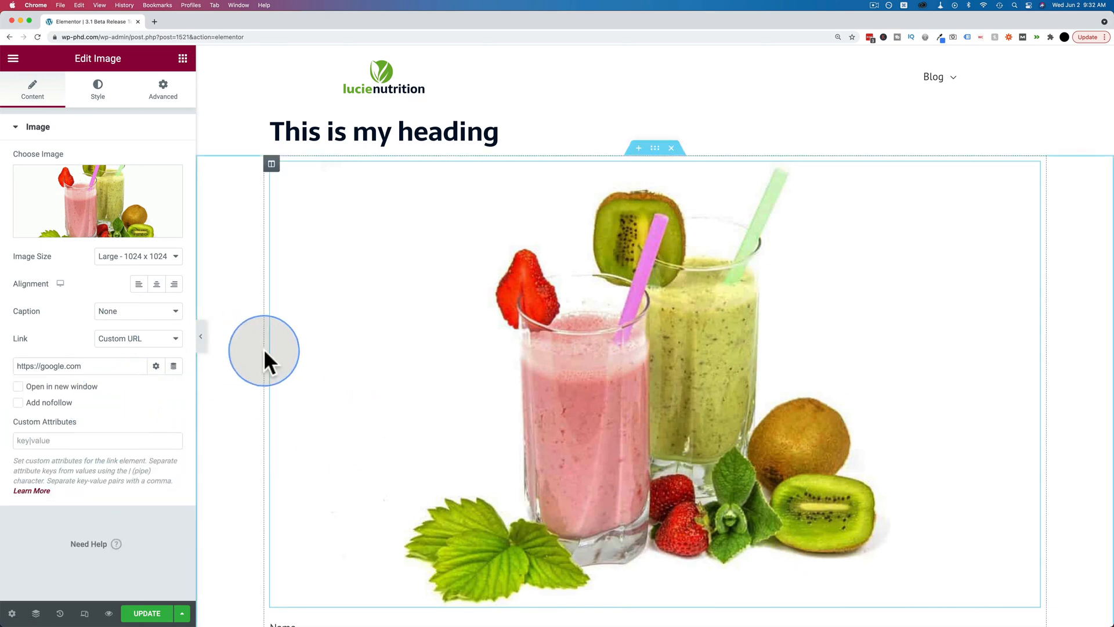
left_click(18, 386)
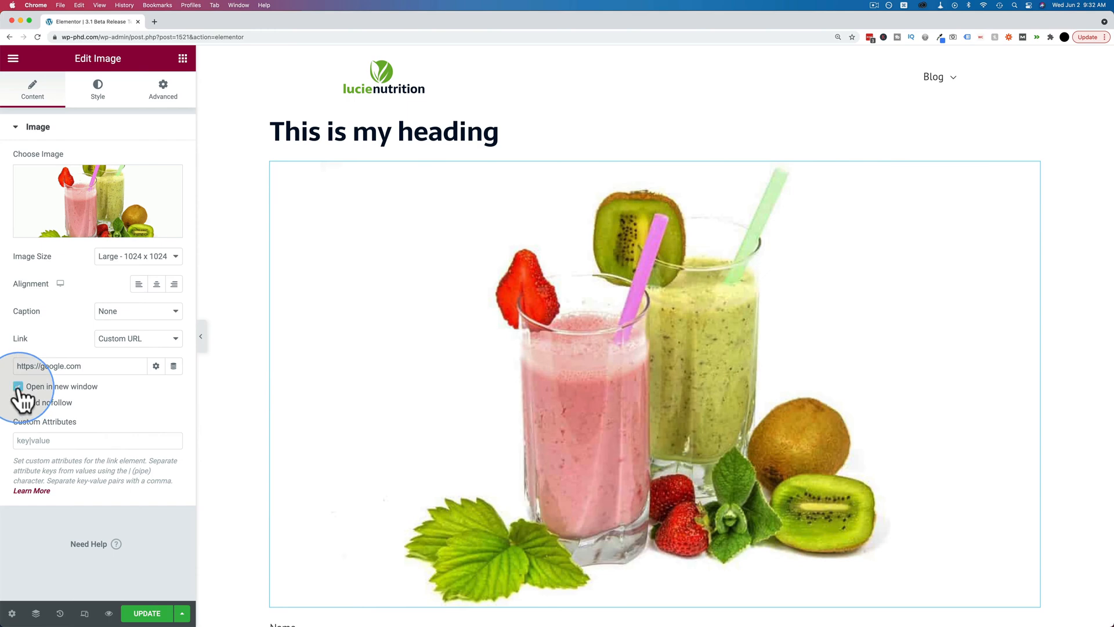
left_click(17, 402)
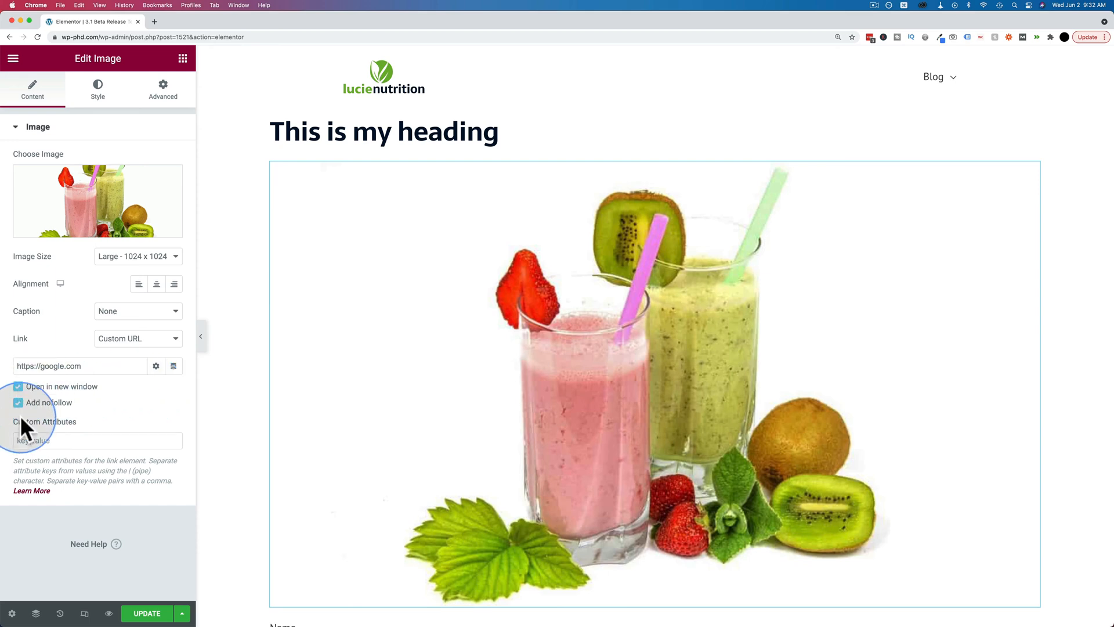
mouse_move(117, 479)
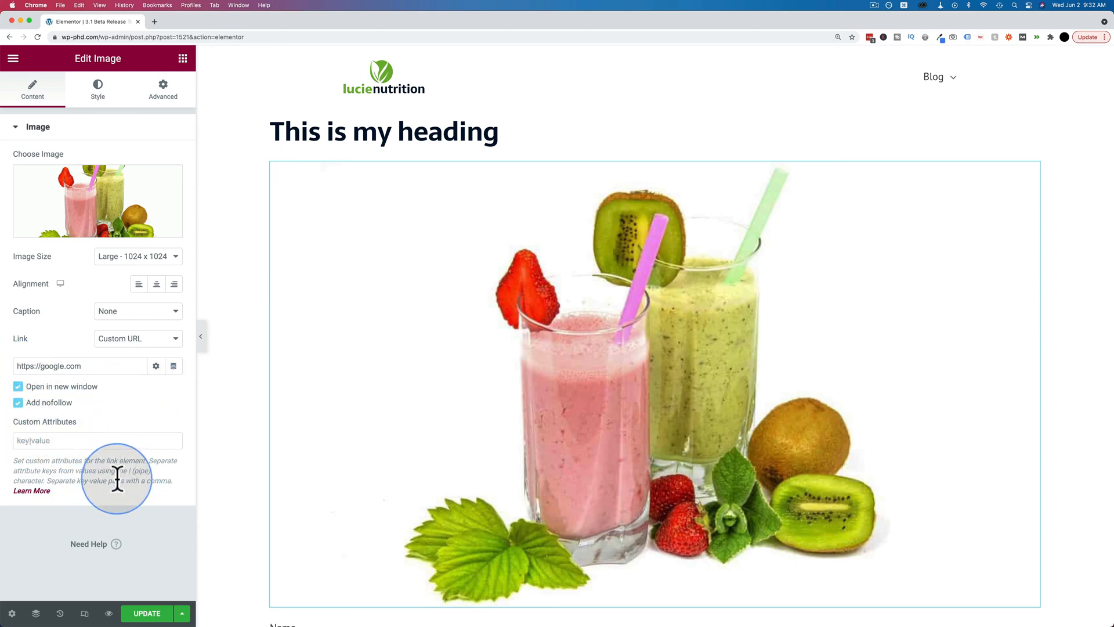
mouse_move(57, 461)
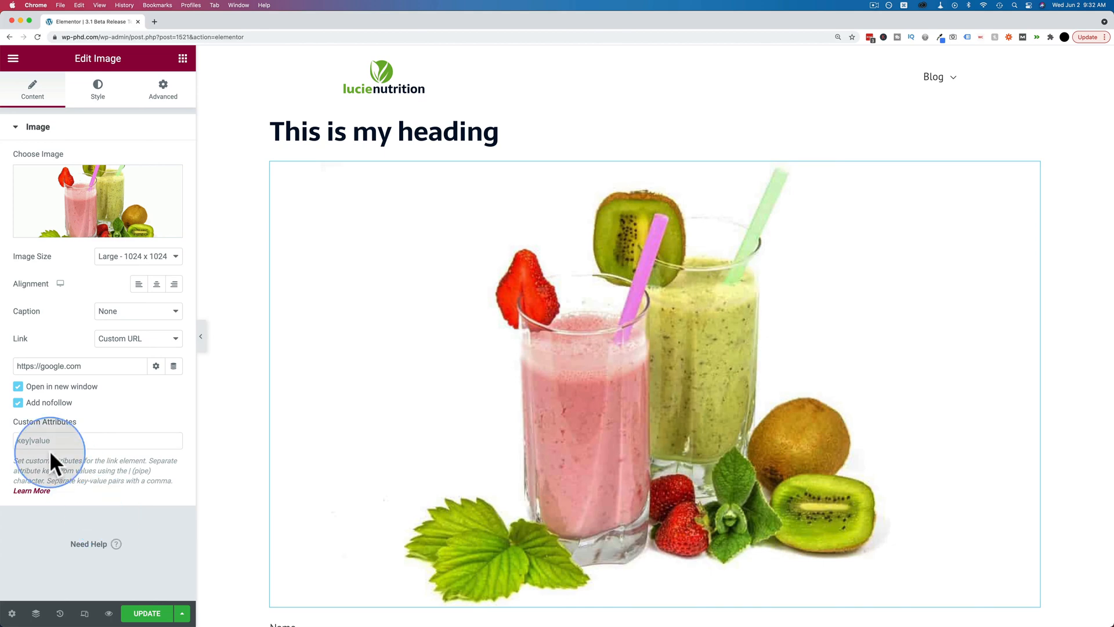
left_click(405, 336)
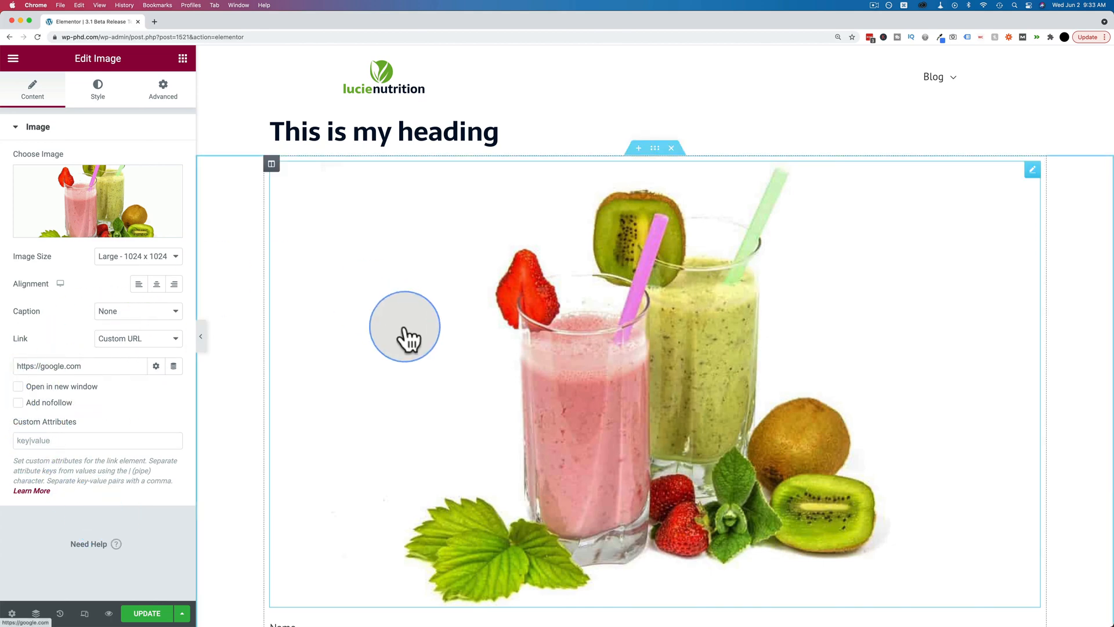
mouse_move(382, 357)
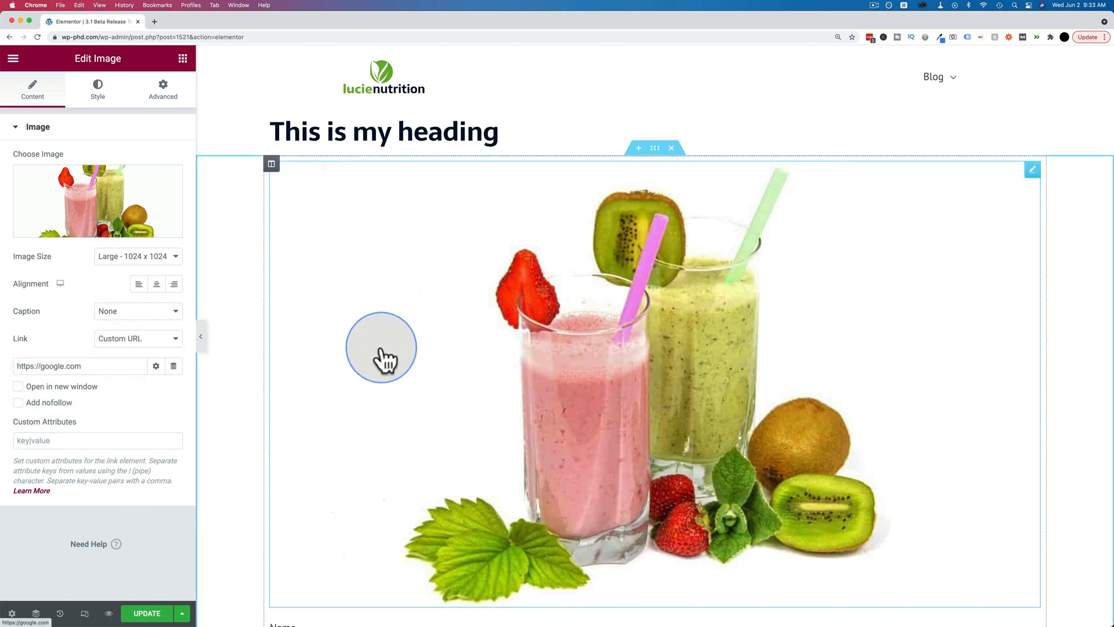
mouse_move(184, 462)
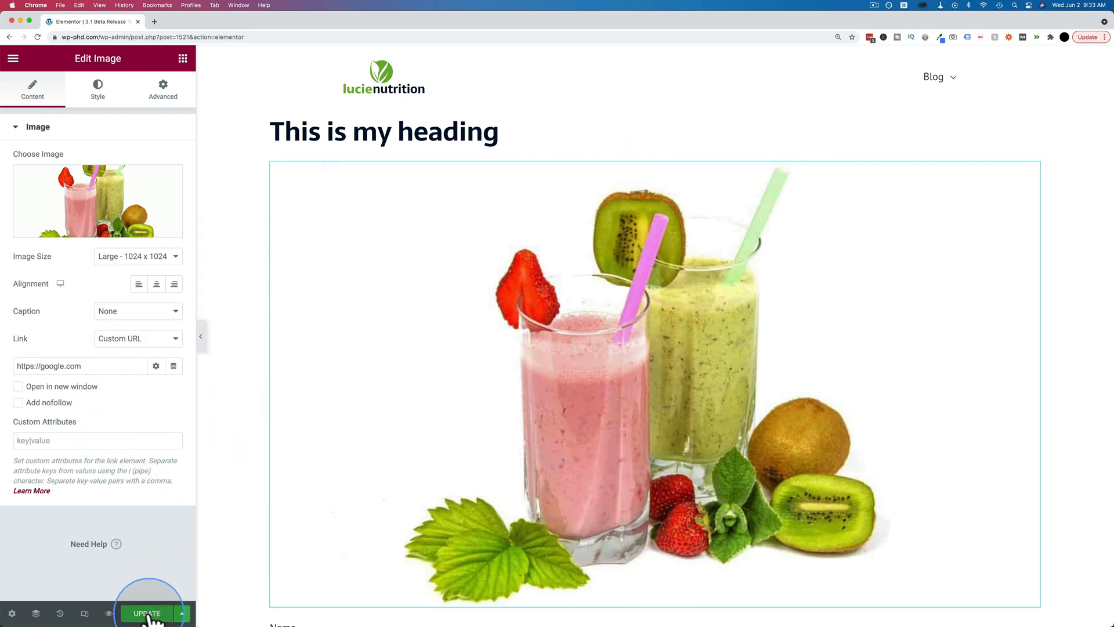
Step: Update the page to save the smoothie image with its Google link
left_click(148, 613)
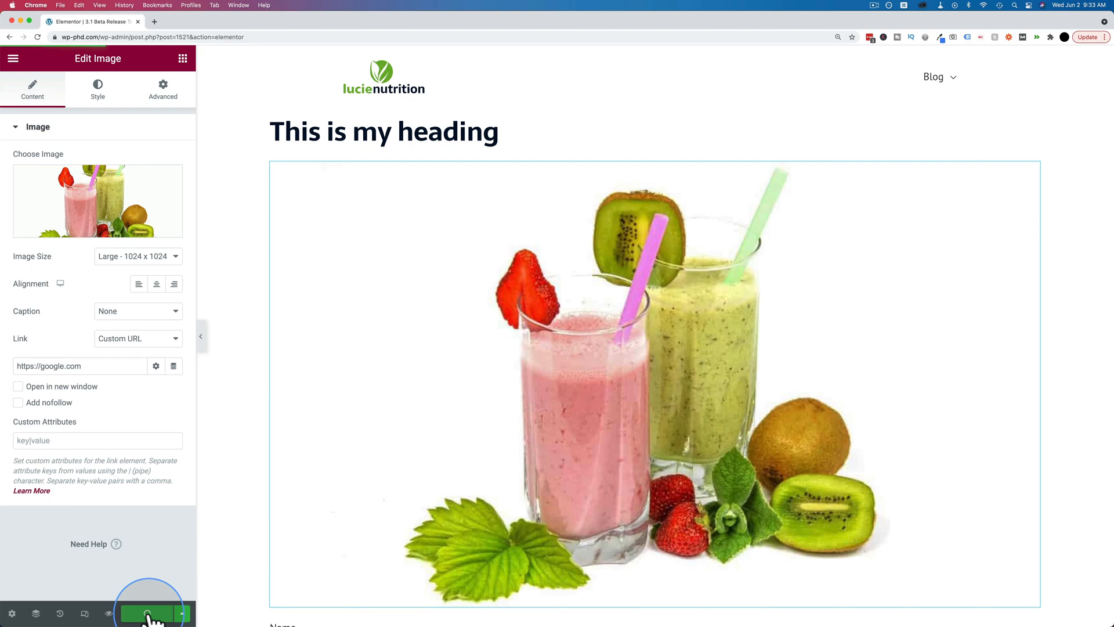